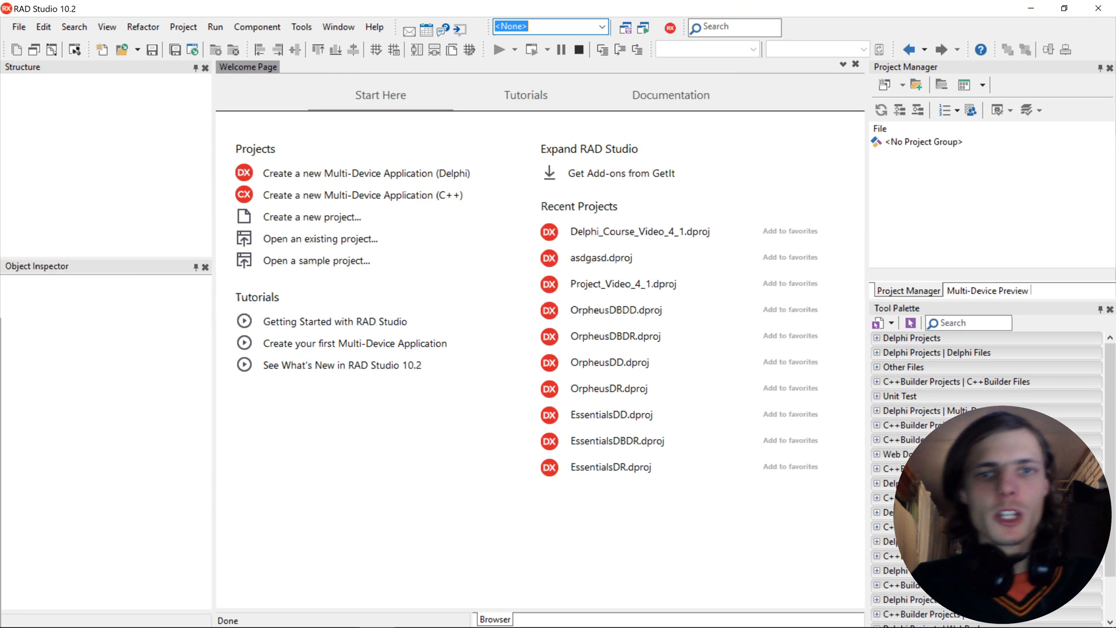
mouse_move(652, 141)
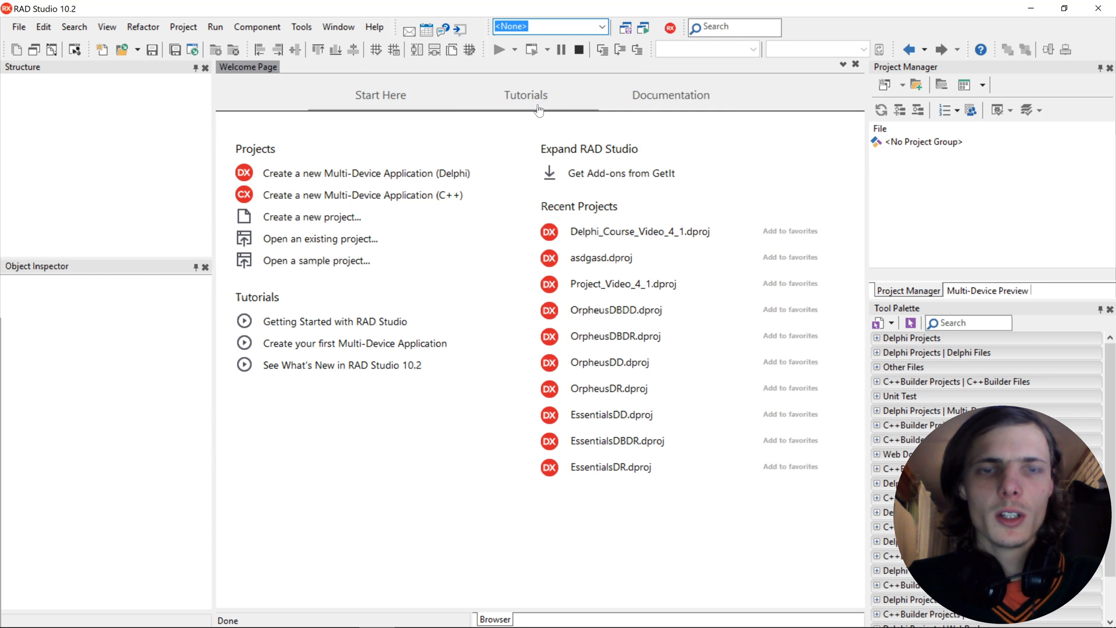
mouse_move(544, 103)
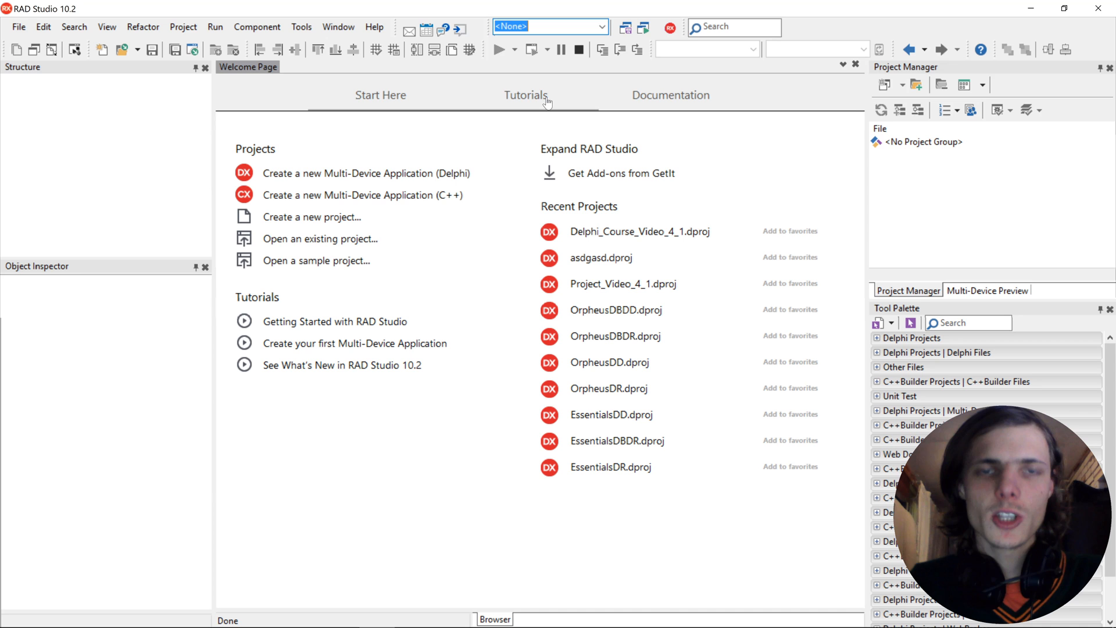
Create a new Delphi multi-device project as a Blank Application with an empty Form1.
click(380, 94)
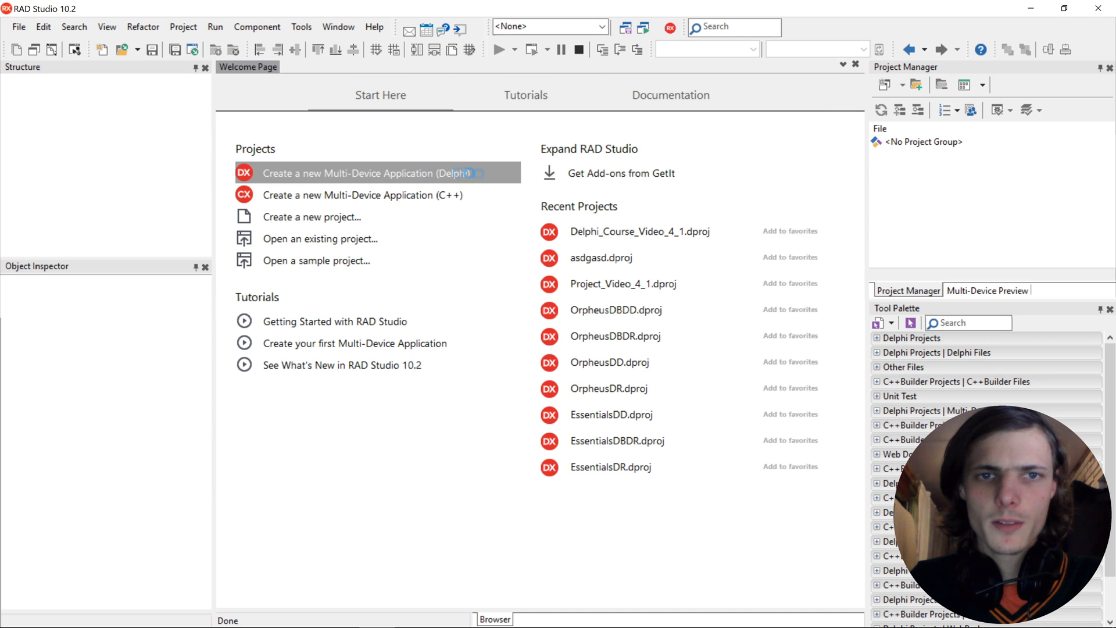
click(364, 173)
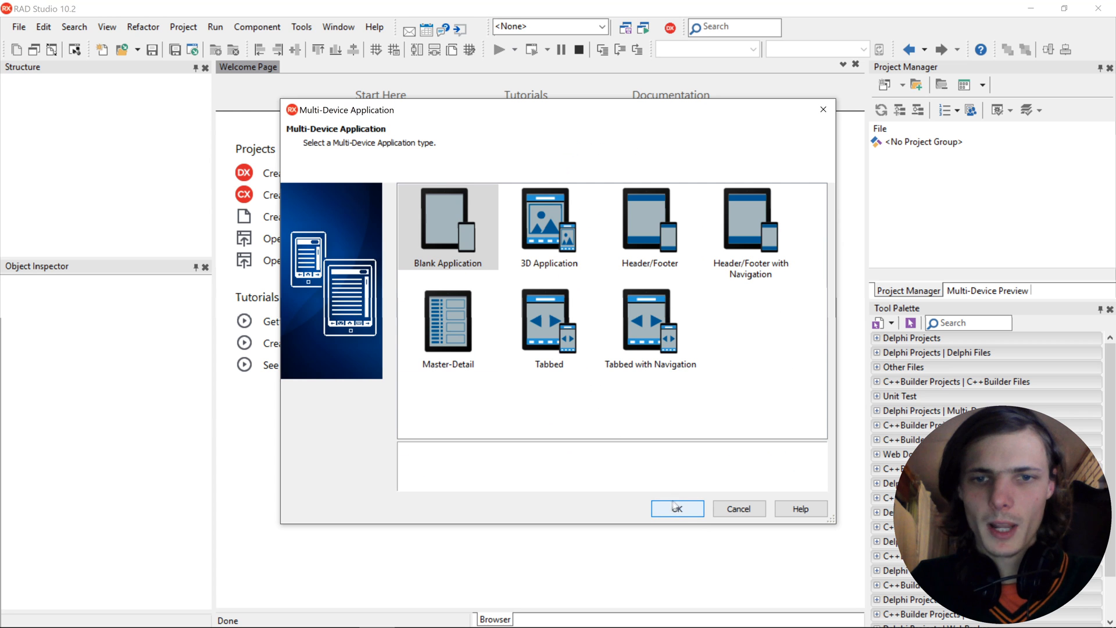
click(675, 508)
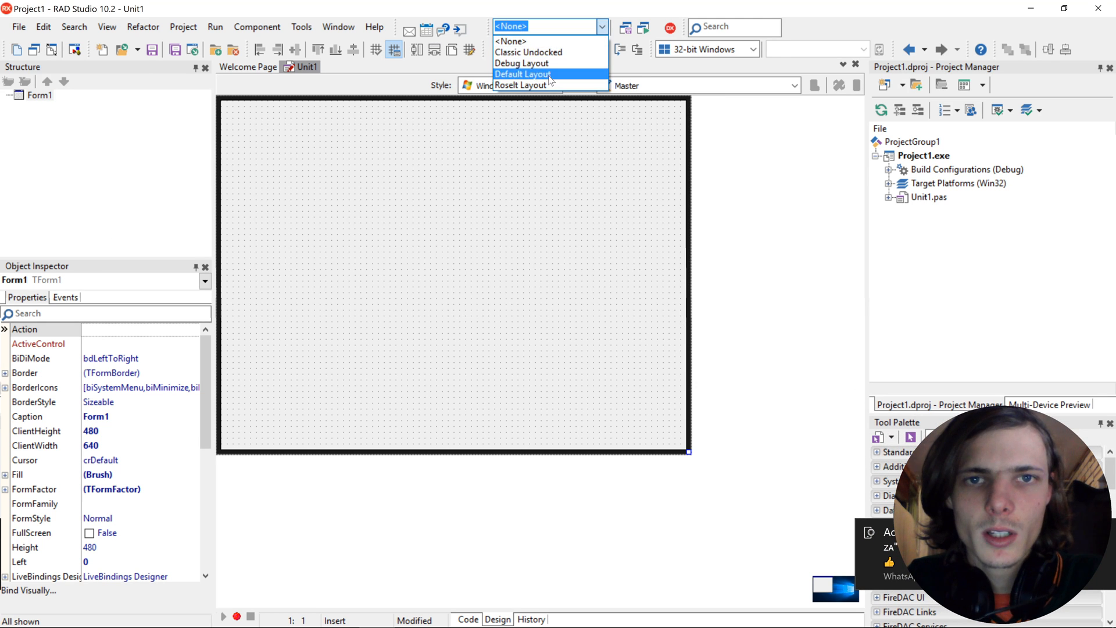
Apply the Default desktop layout, try Debug Layout, then return to Default Layout.
click(523, 75)
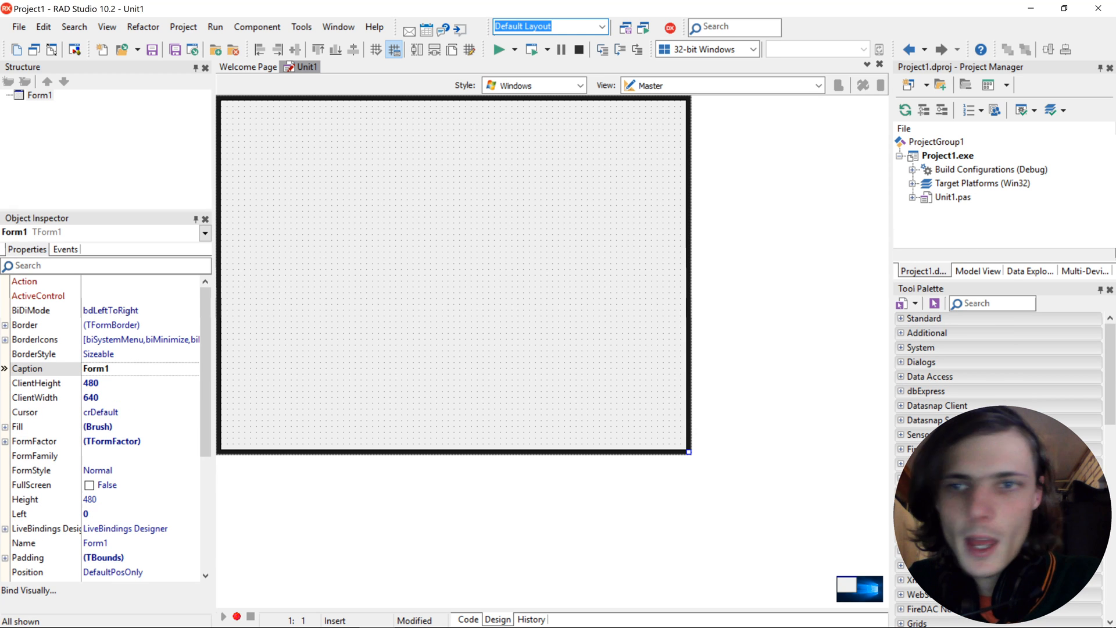
click(604, 27)
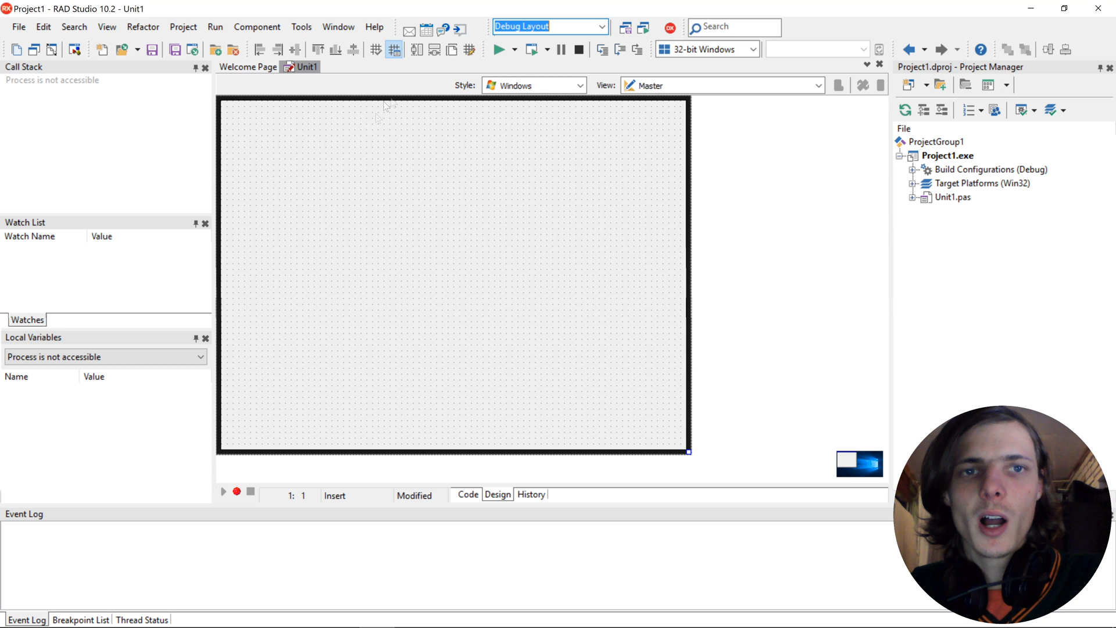
click(601, 27)
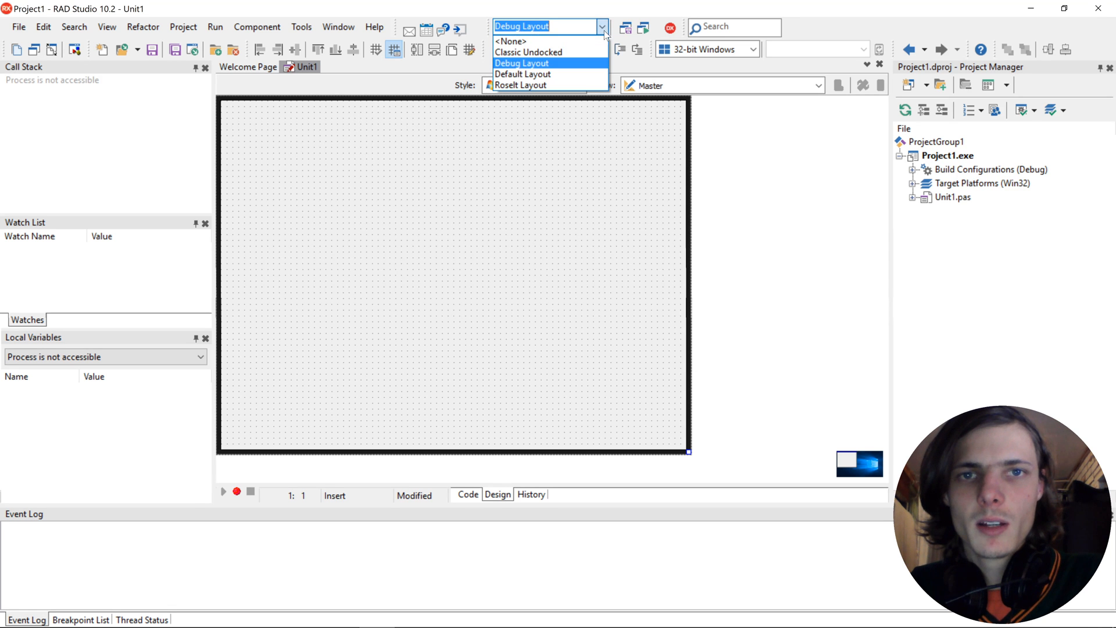
click(529, 53)
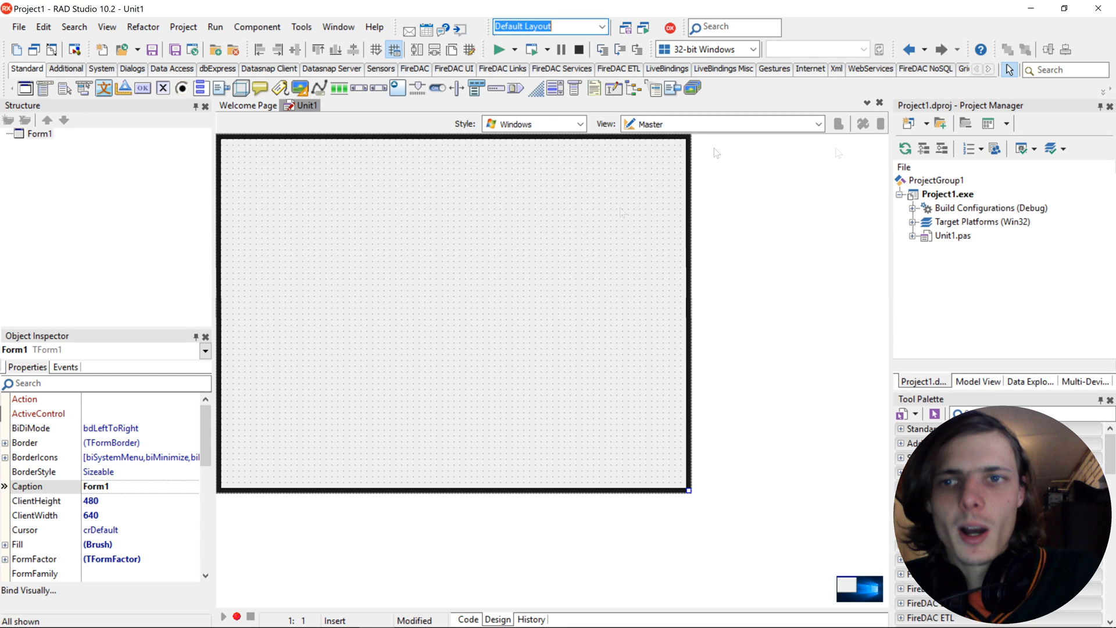
mouse_move(995, 399)
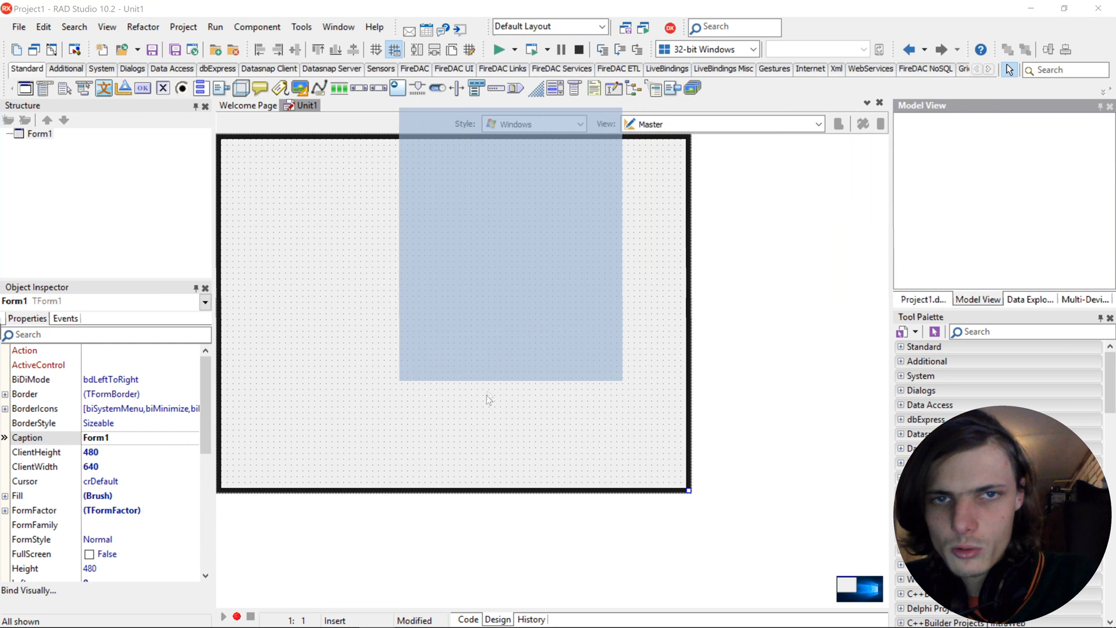
Remove the Model View and Data Explorer panels, then reload the default desktop layout.
click(1029, 299)
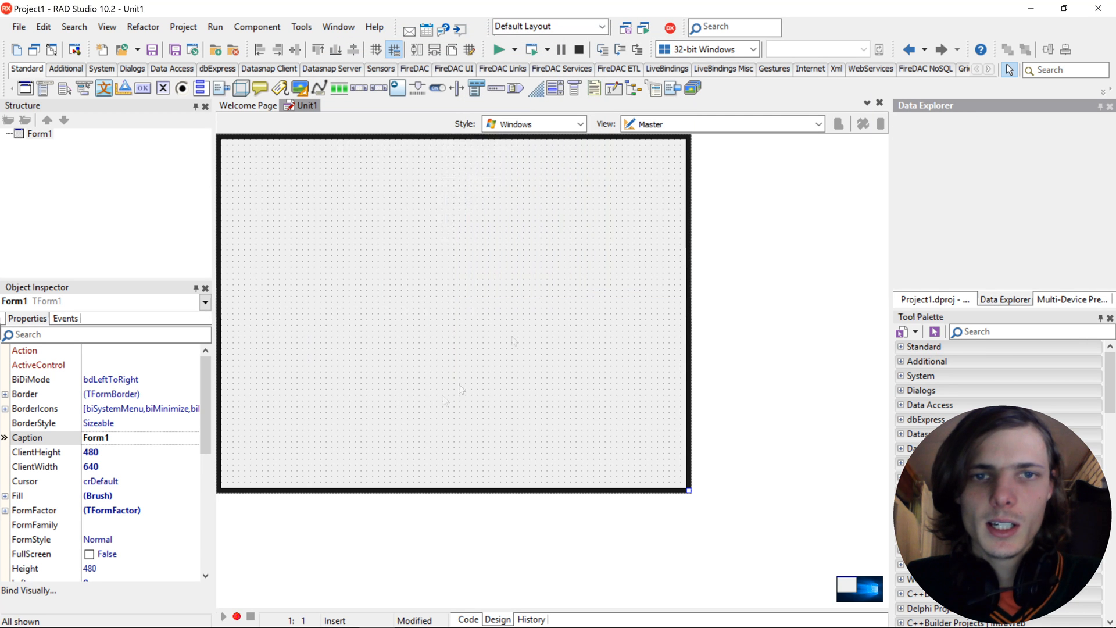
click(1074, 299)
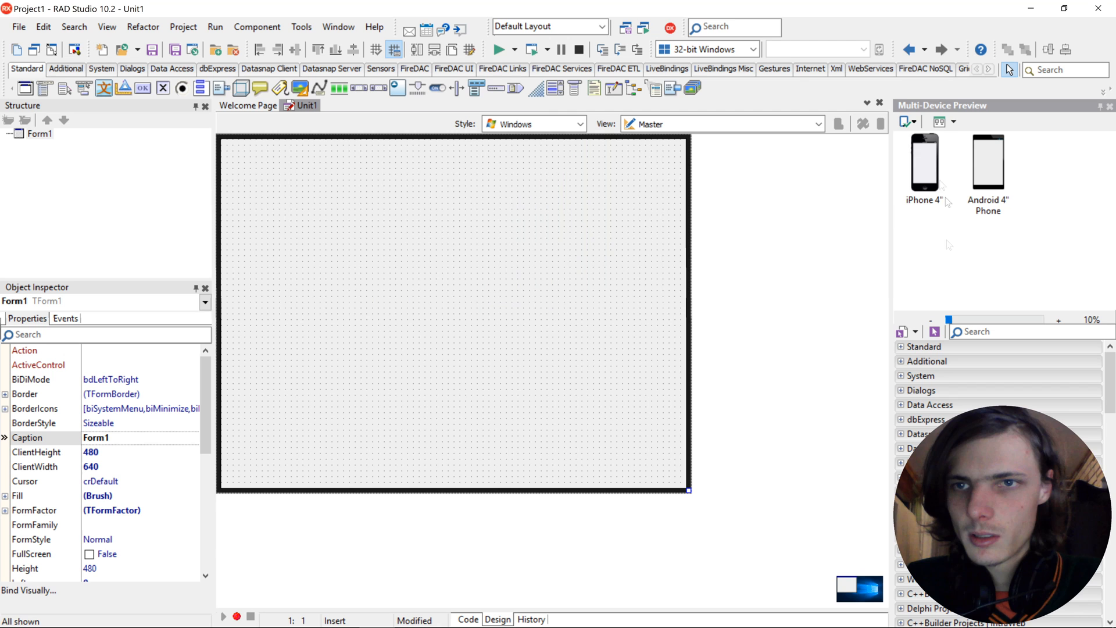
click(602, 27)
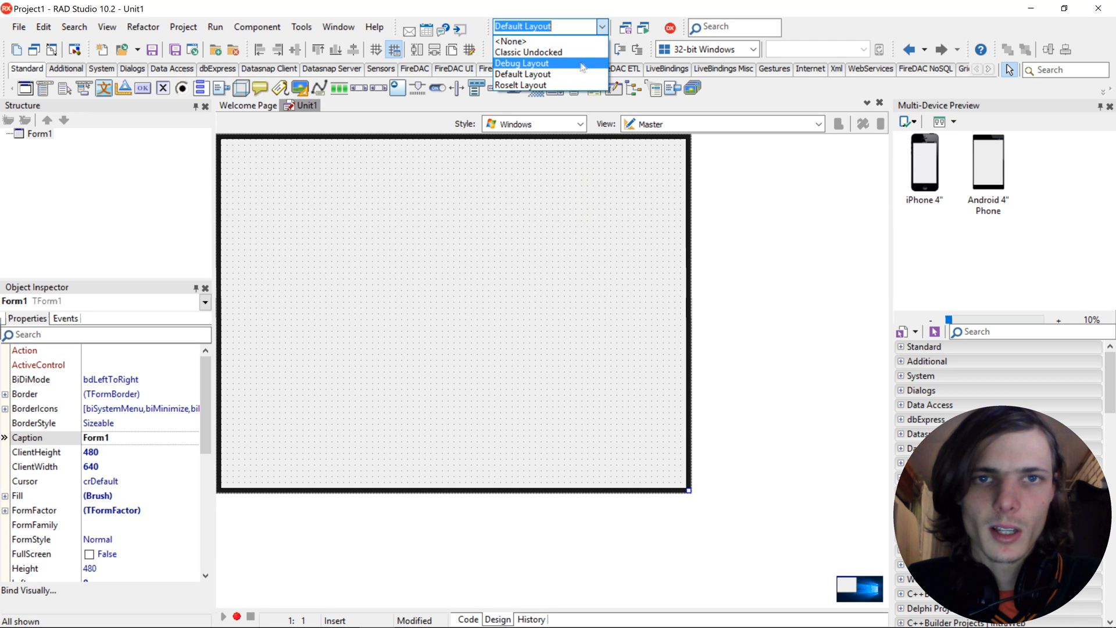
click(523, 74)
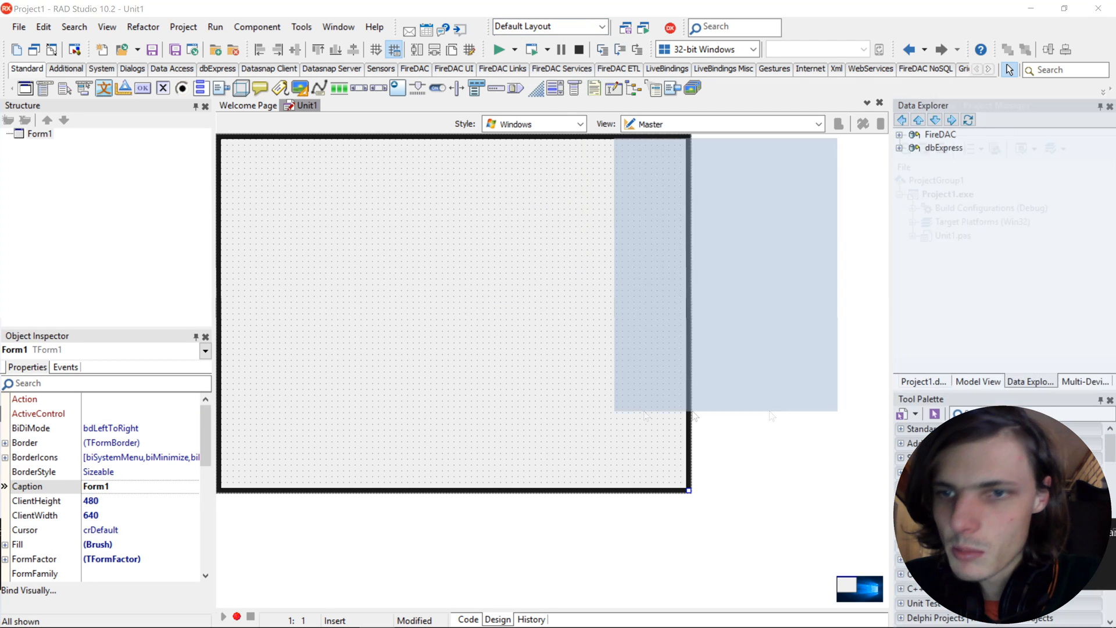
Close Data Explorer again, leaving Project Manager and Multi-Device Preview docked together.
click(1085, 381)
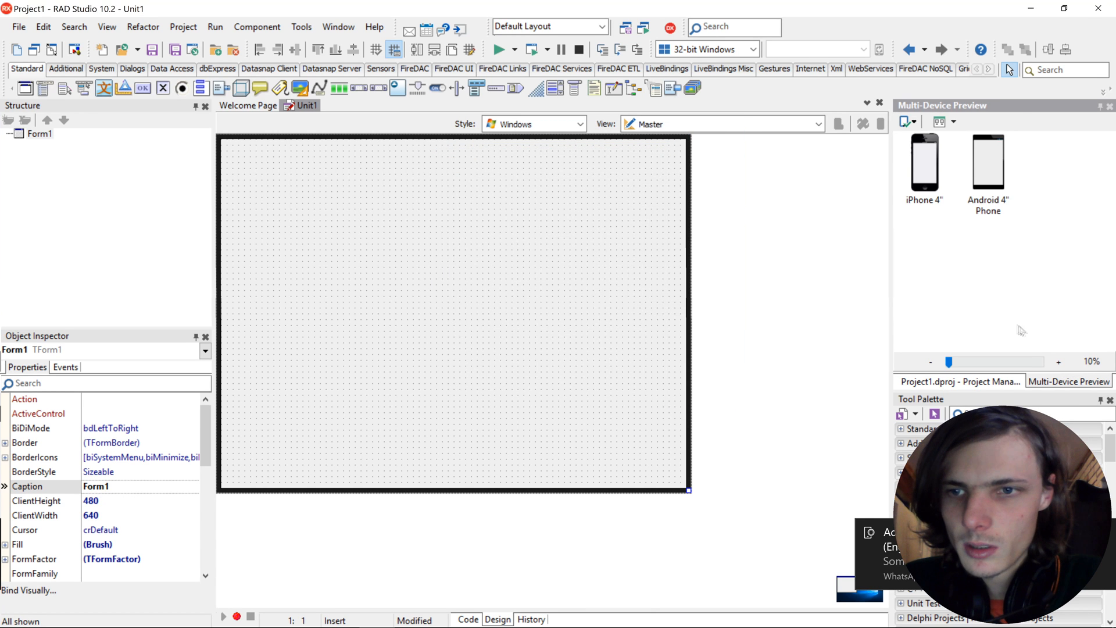
click(959, 381)
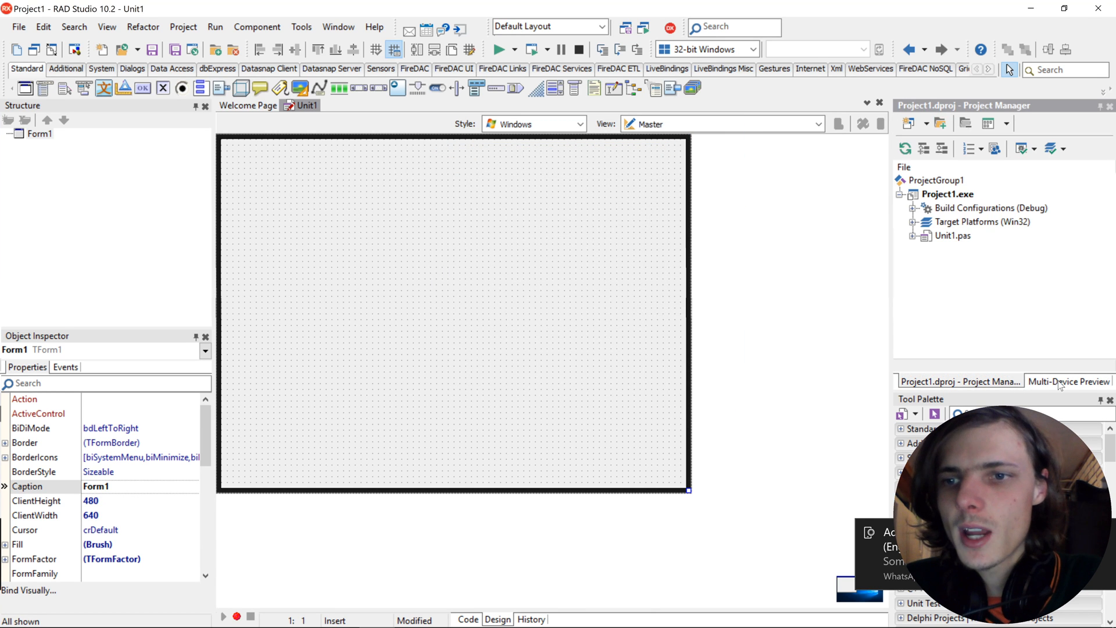
click(1067, 382)
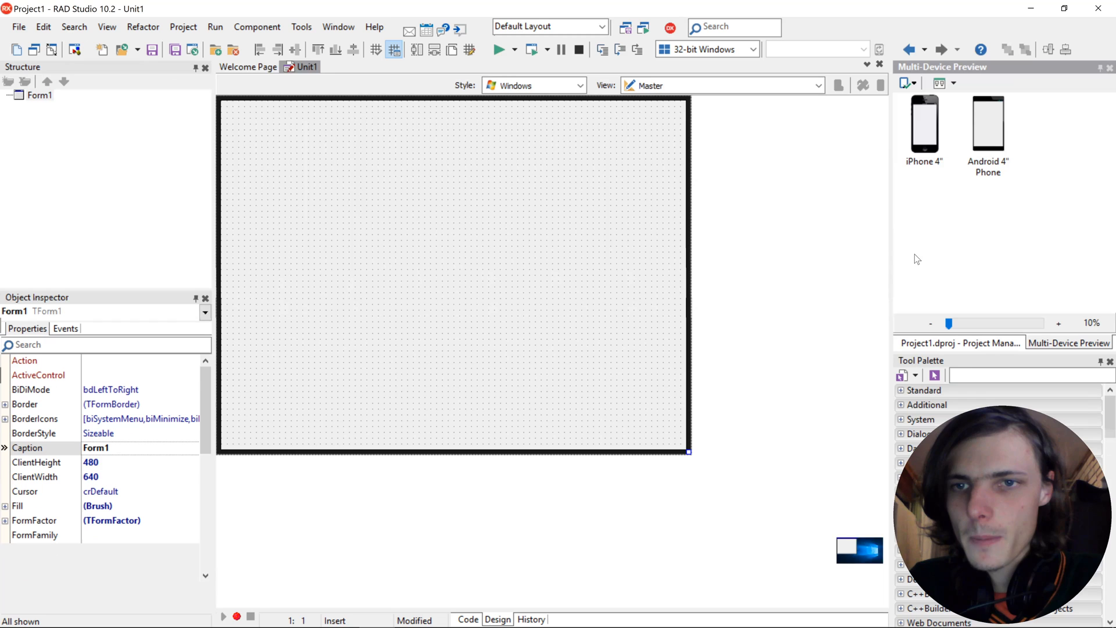
Save the desktop arrangement as 'Roselt Layout', replacing the existing layout of that name.
click(625, 26)
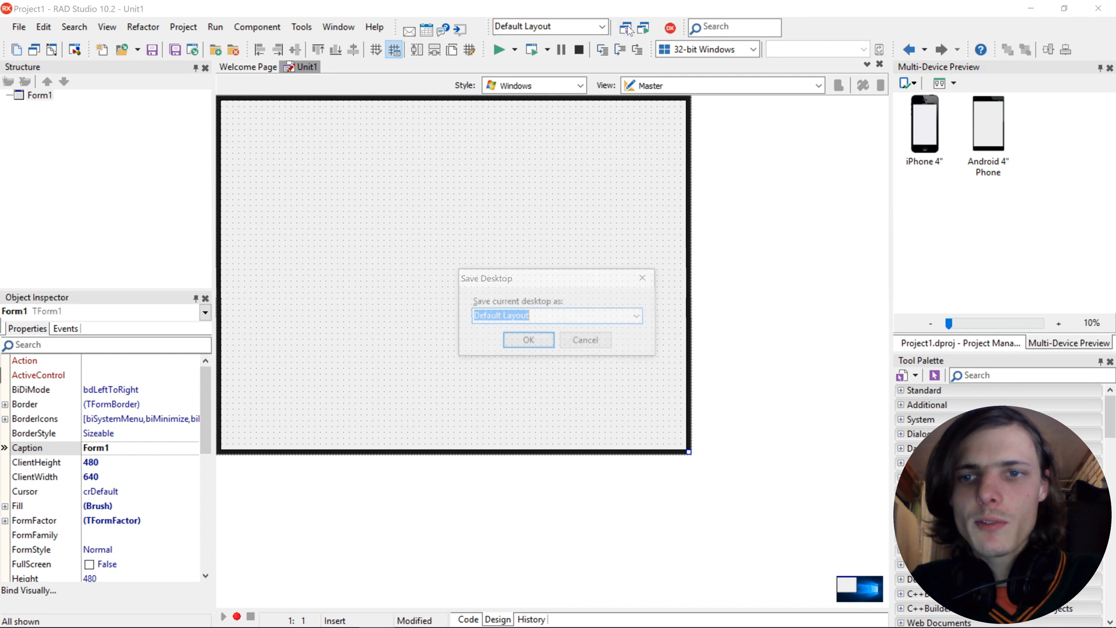
click(528, 340)
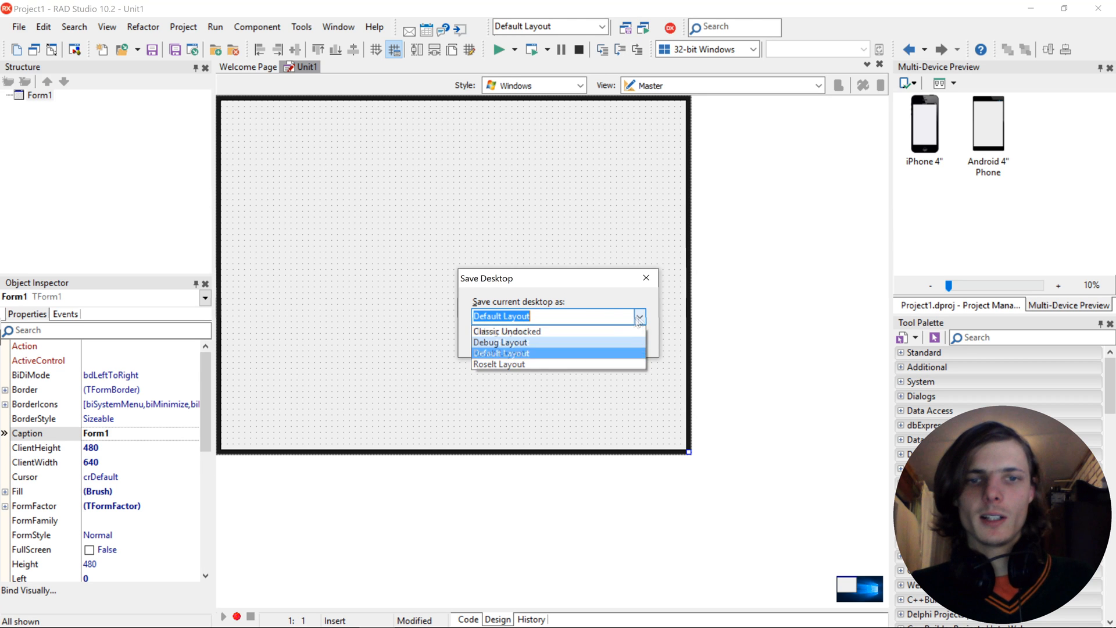
click(499, 364)
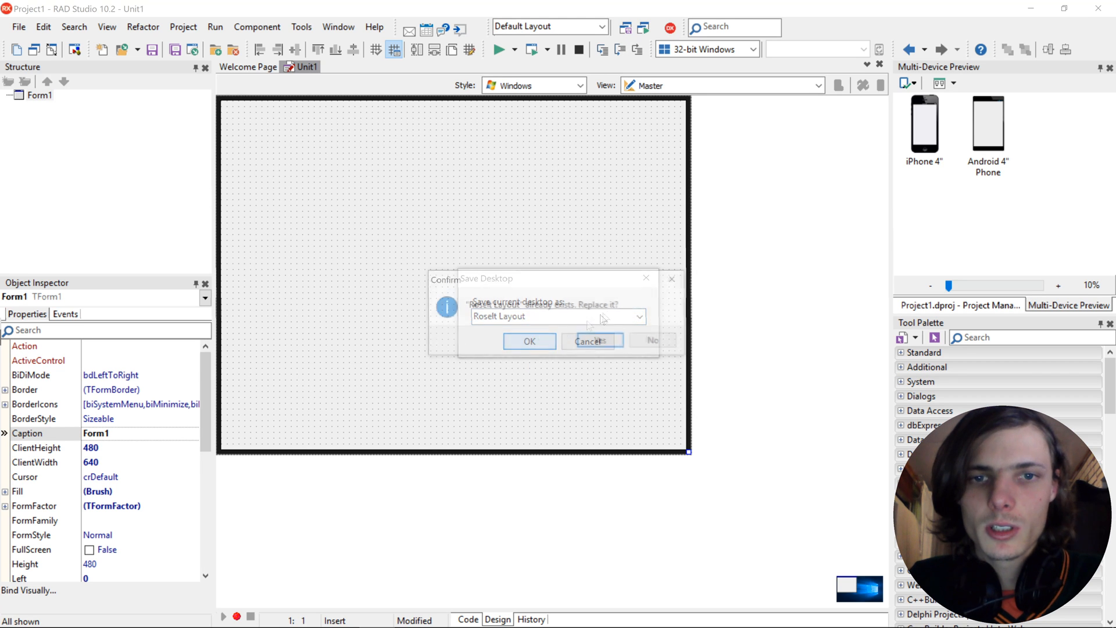
click(529, 340)
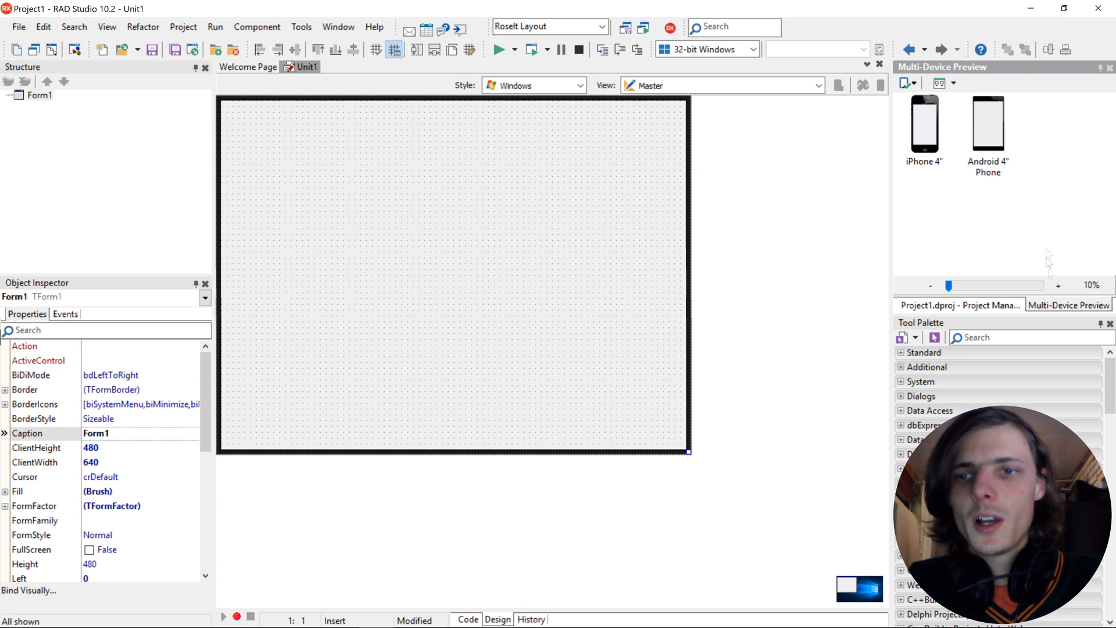
click(603, 27)
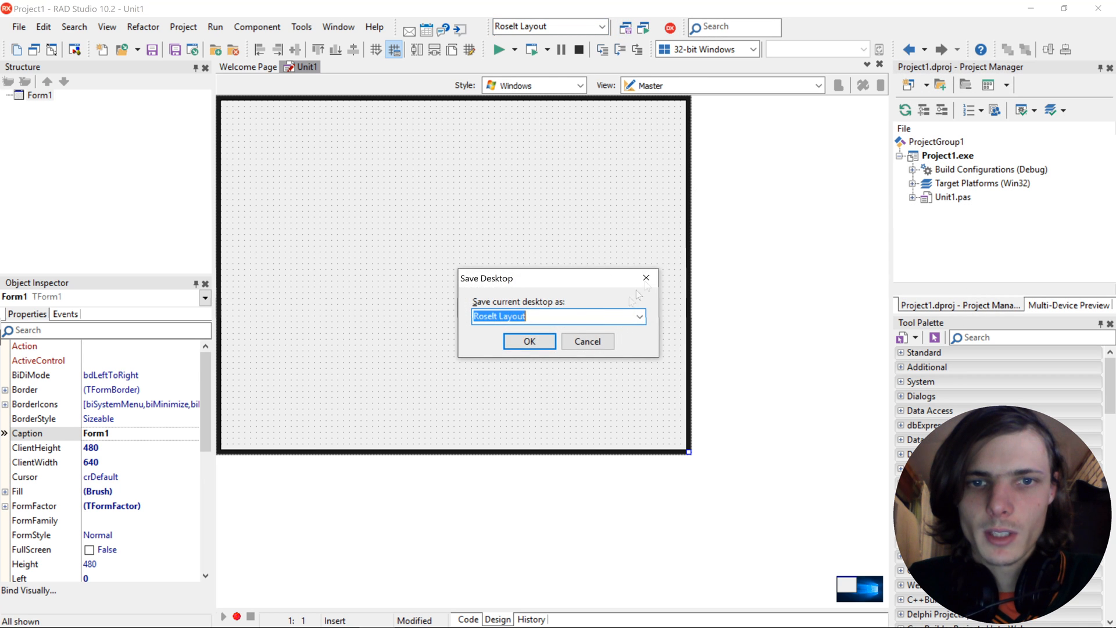
click(529, 340)
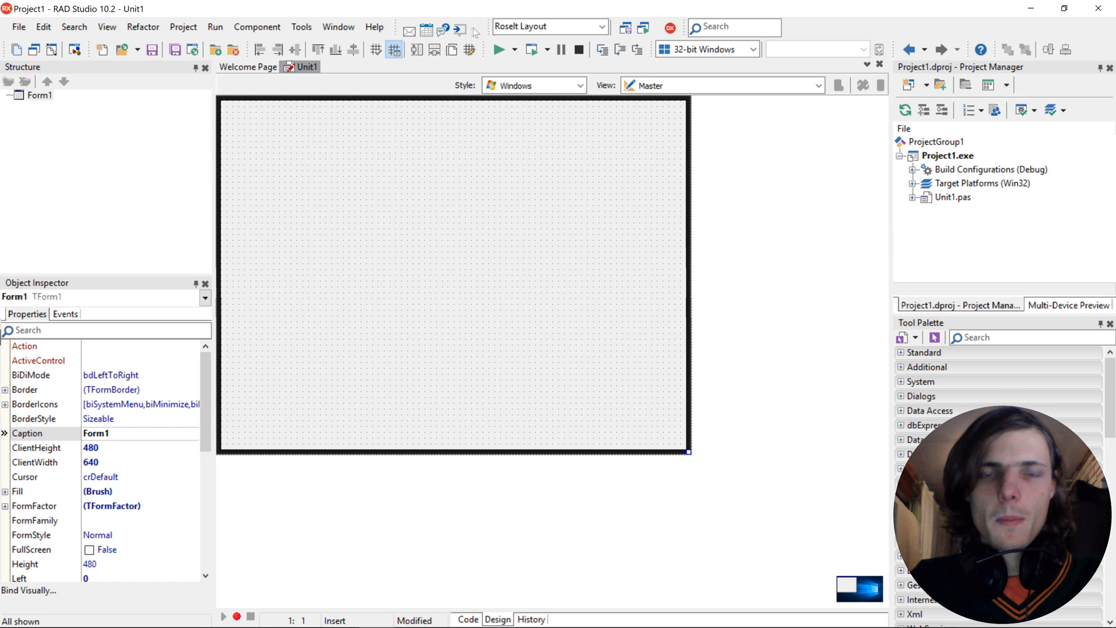
In Options, try Classic and Traditional Object Inspector presets and keep the Default preset.
click(300, 26)
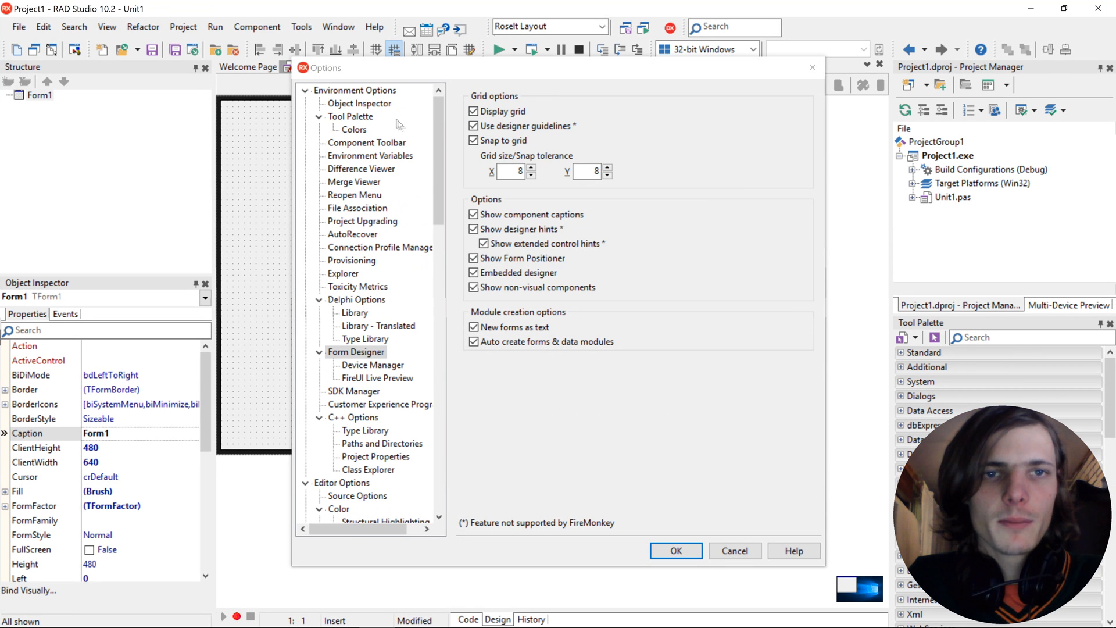
click(360, 104)
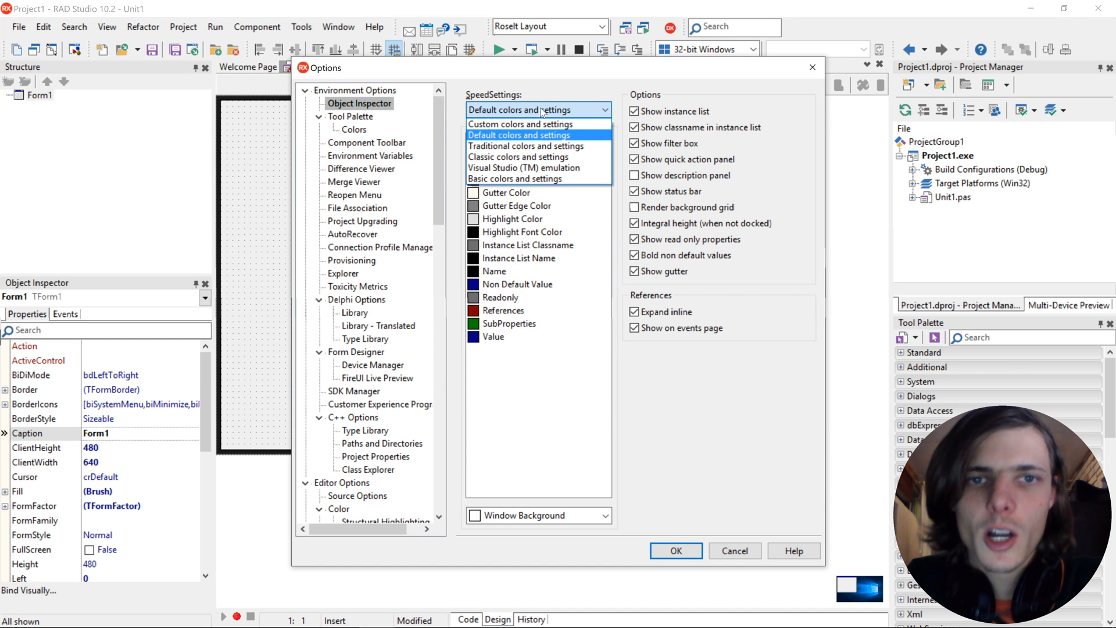
mouse_move(518, 157)
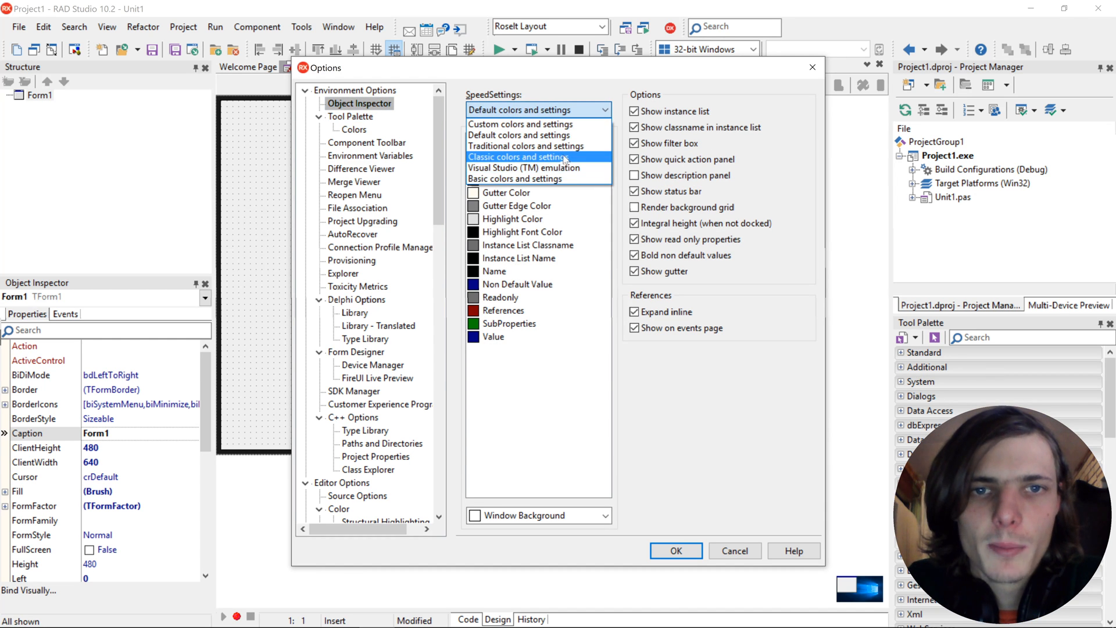
click(517, 157)
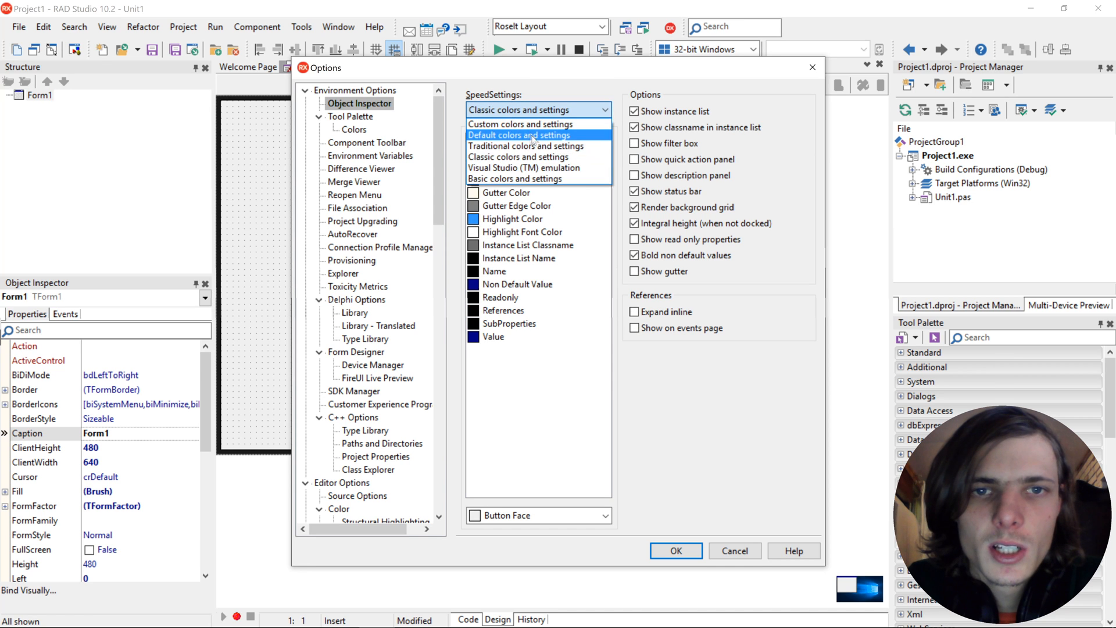
click(525, 147)
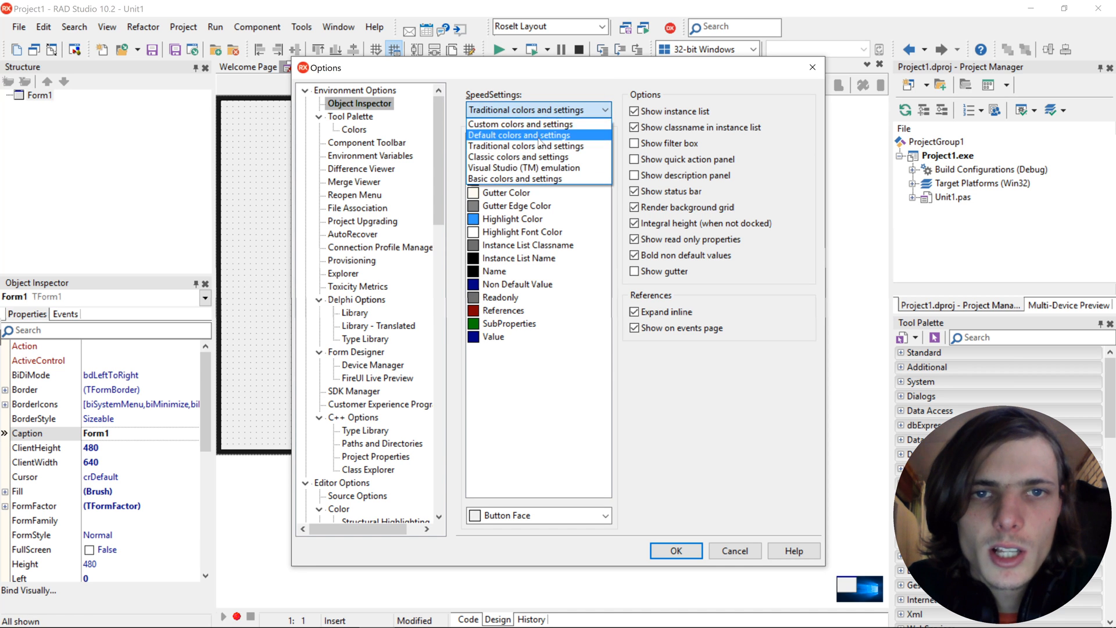
click(519, 134)
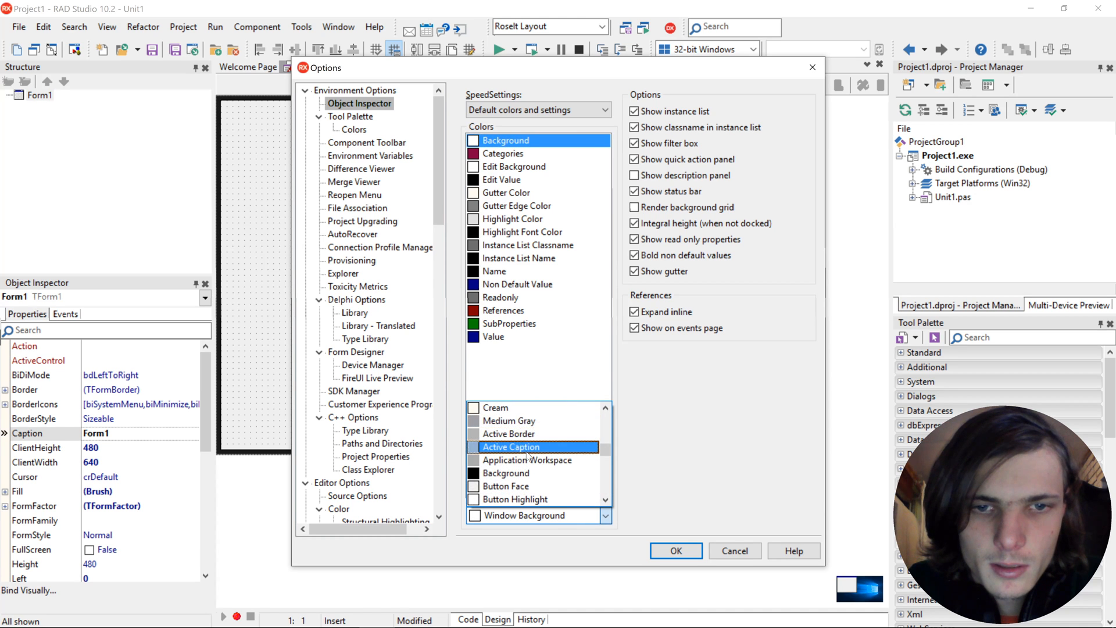
click(674, 550)
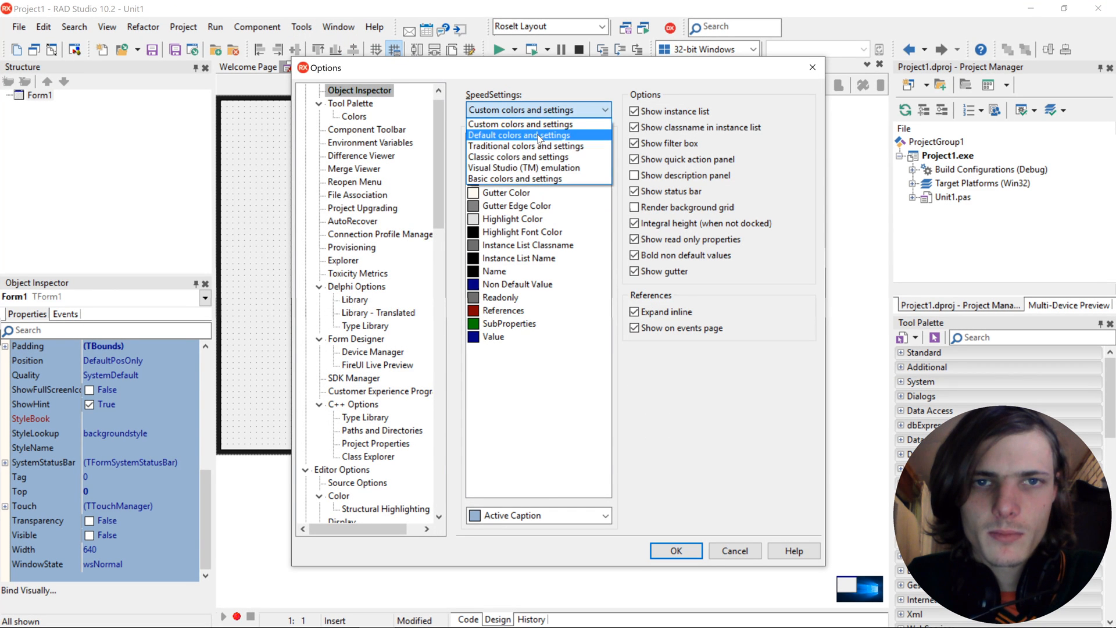
click(350, 103)
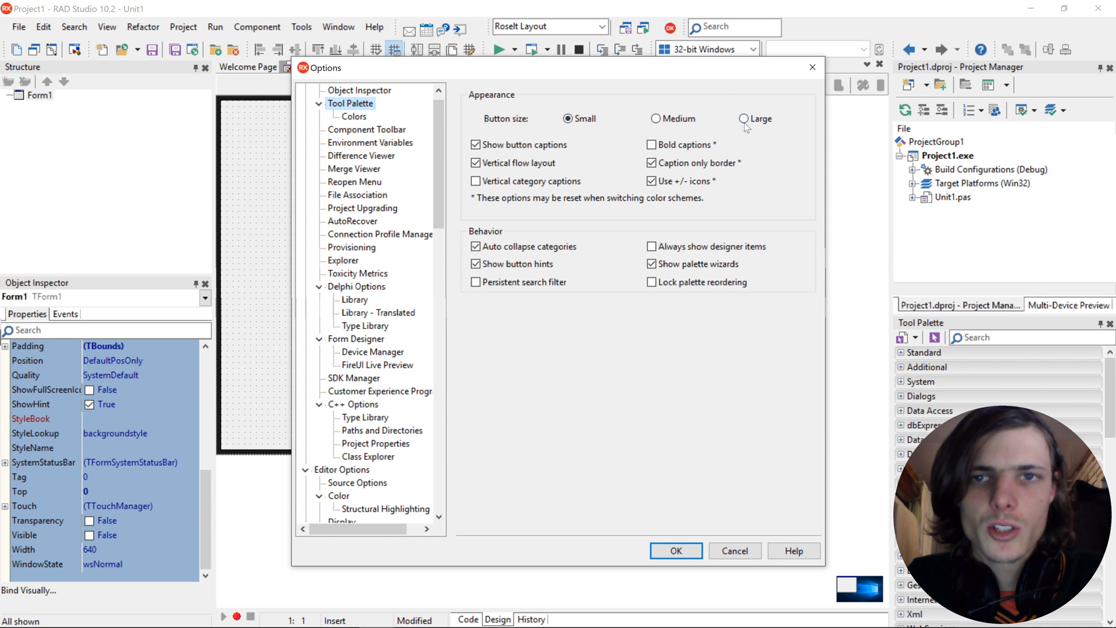
Give the tool palette the Purple Color Scheme and expand its Standard component category.
click(353, 116)
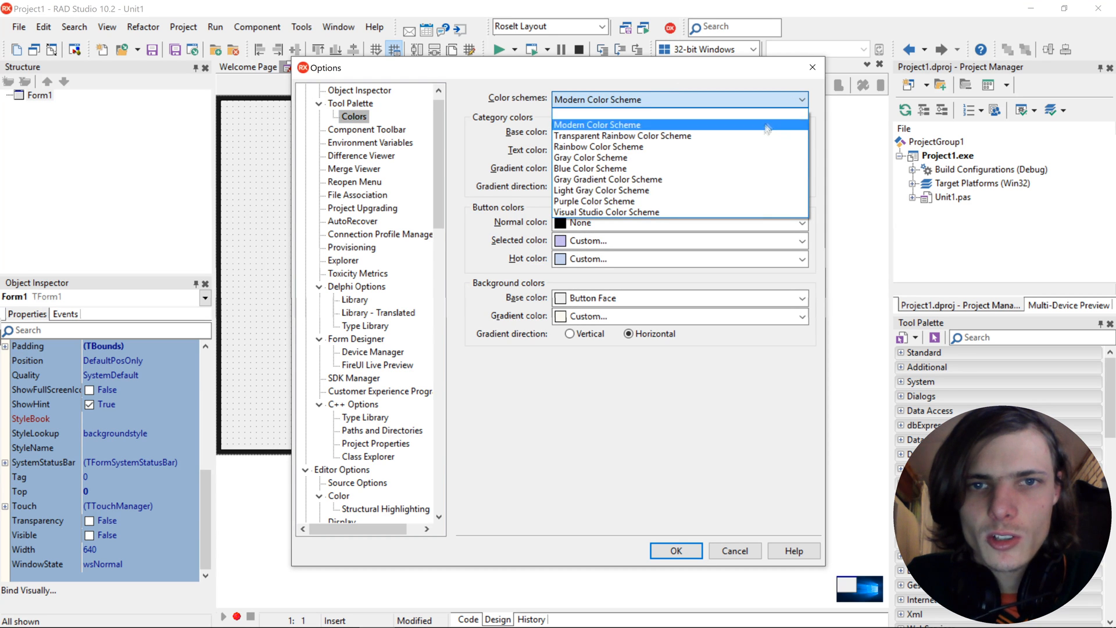
click(594, 202)
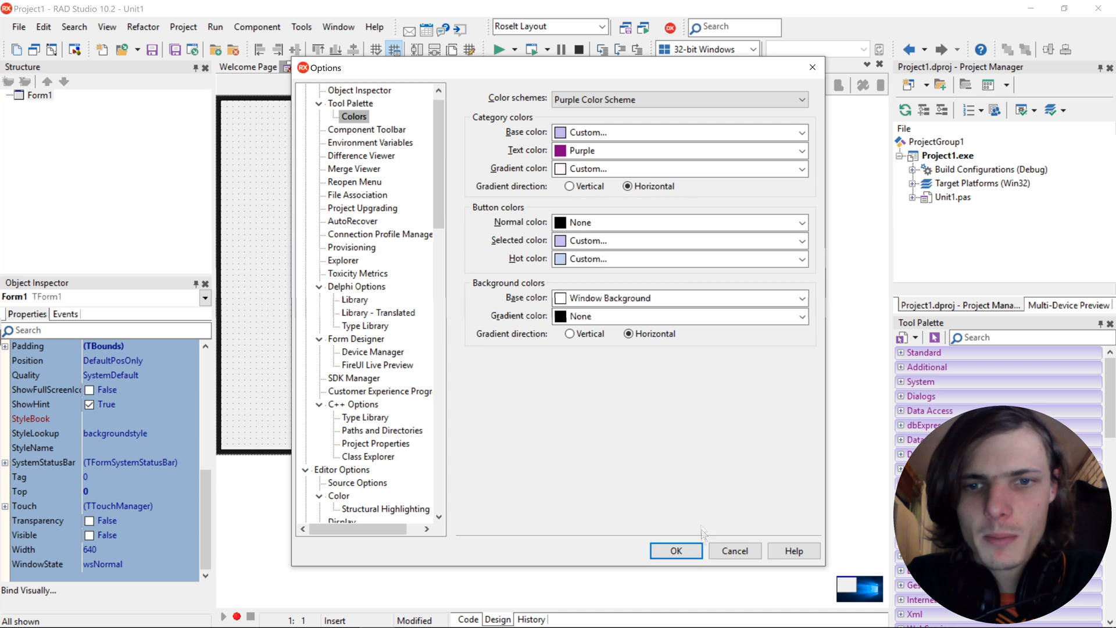
click(674, 550)
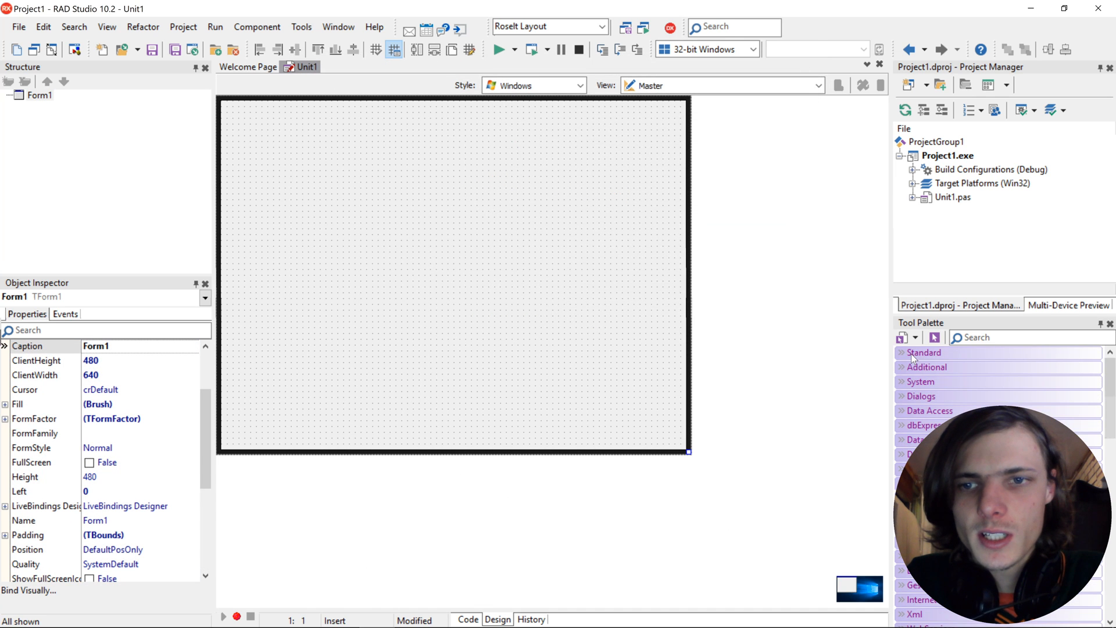
click(925, 352)
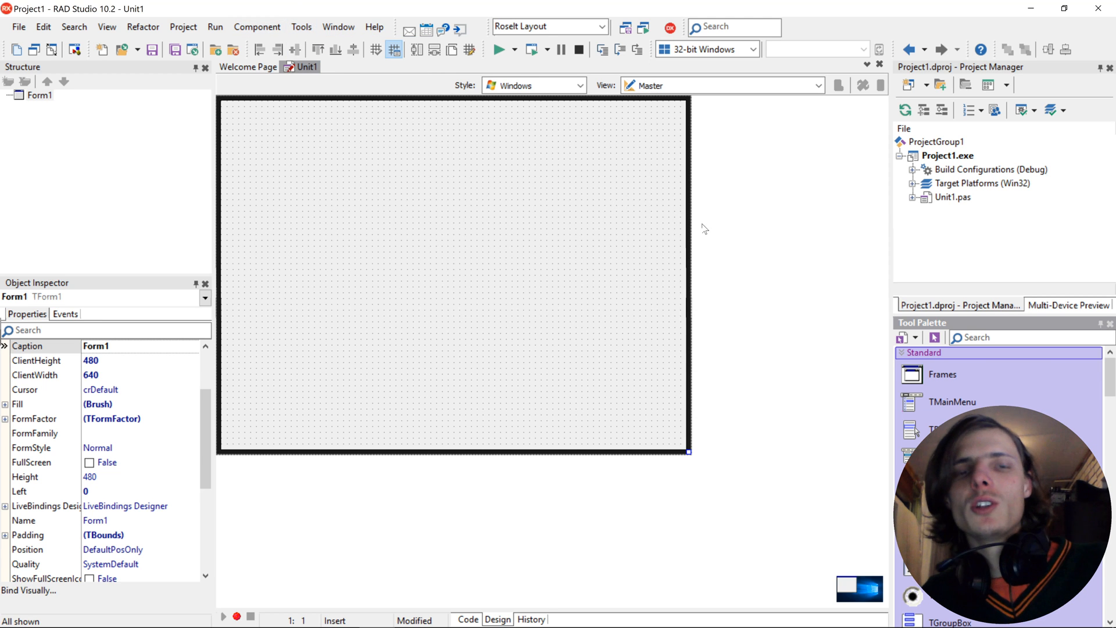
mouse_move(406, 133)
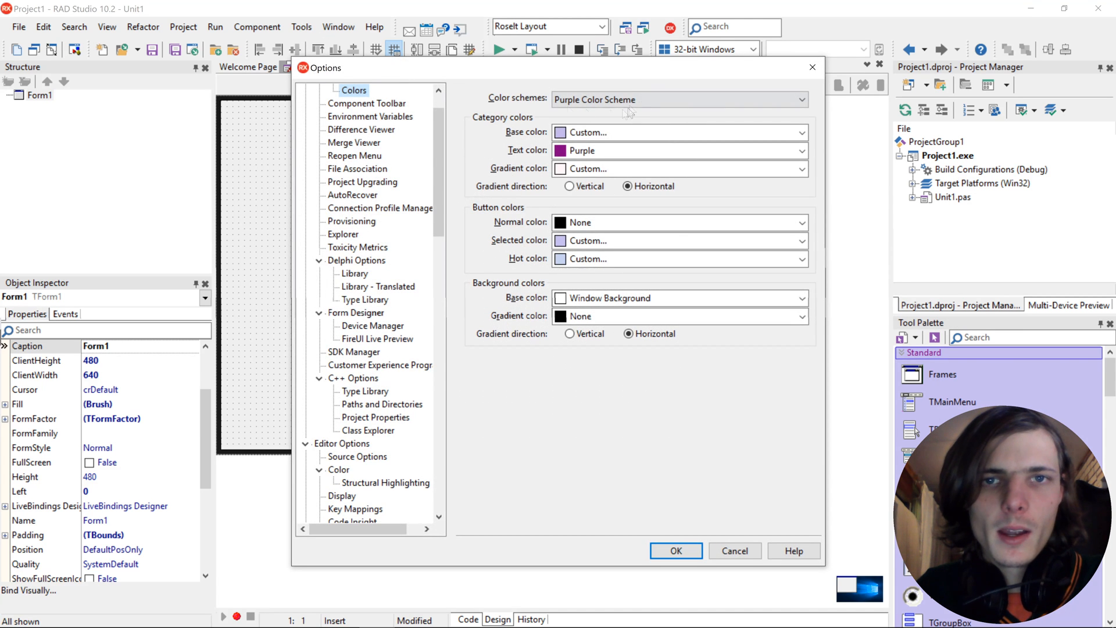
Pick a plain palette colour scheme with Small button size, then view the component toolbar settings.
click(801, 99)
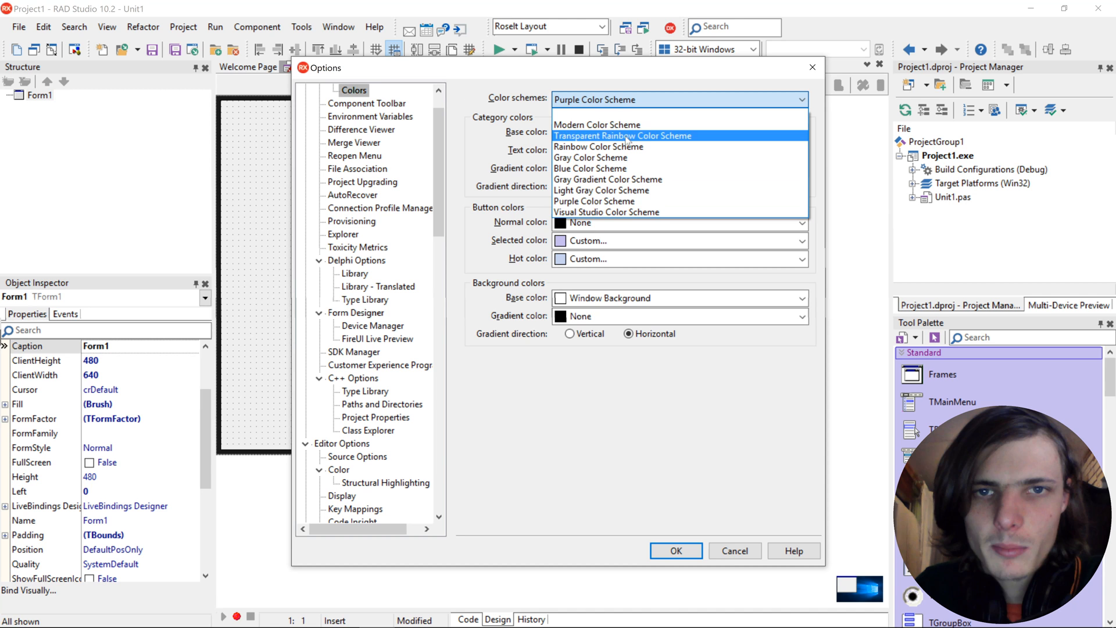
click(596, 125)
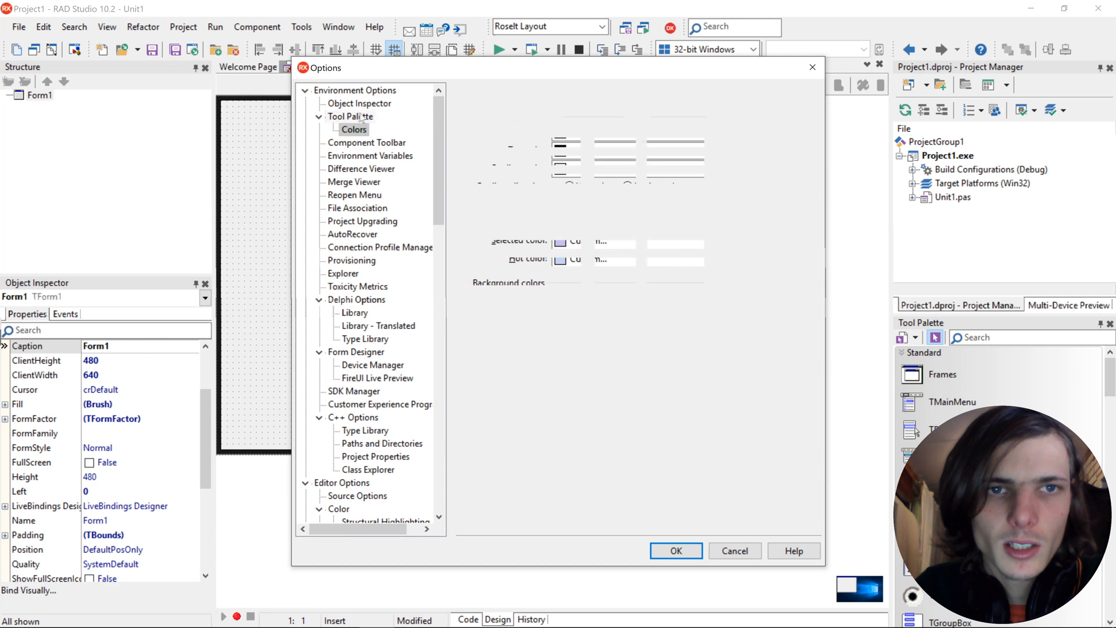
click(350, 117)
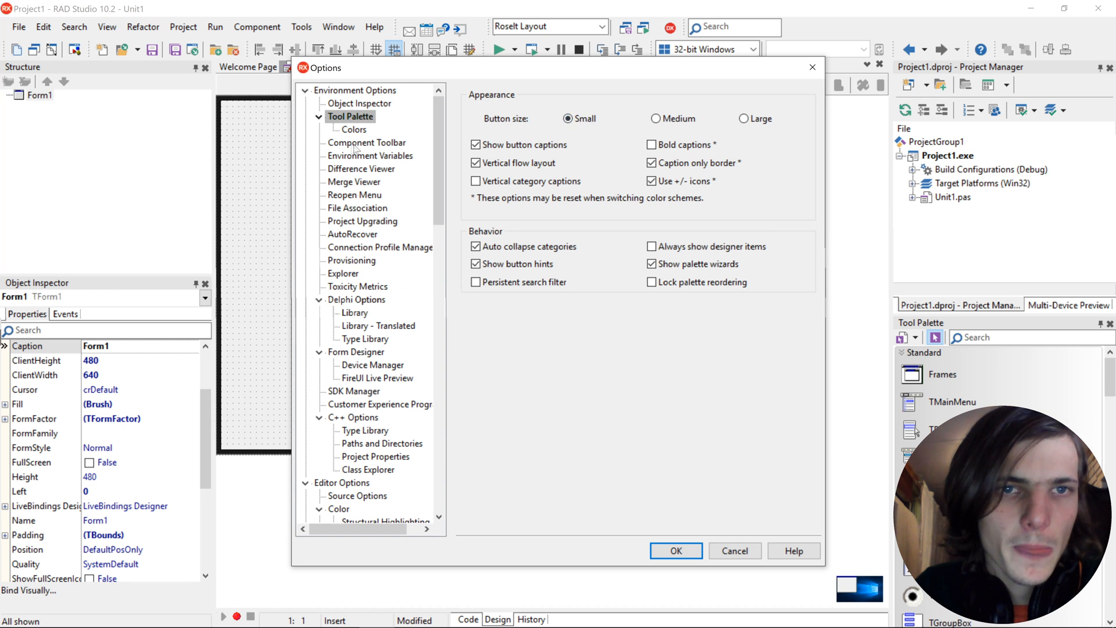
click(366, 142)
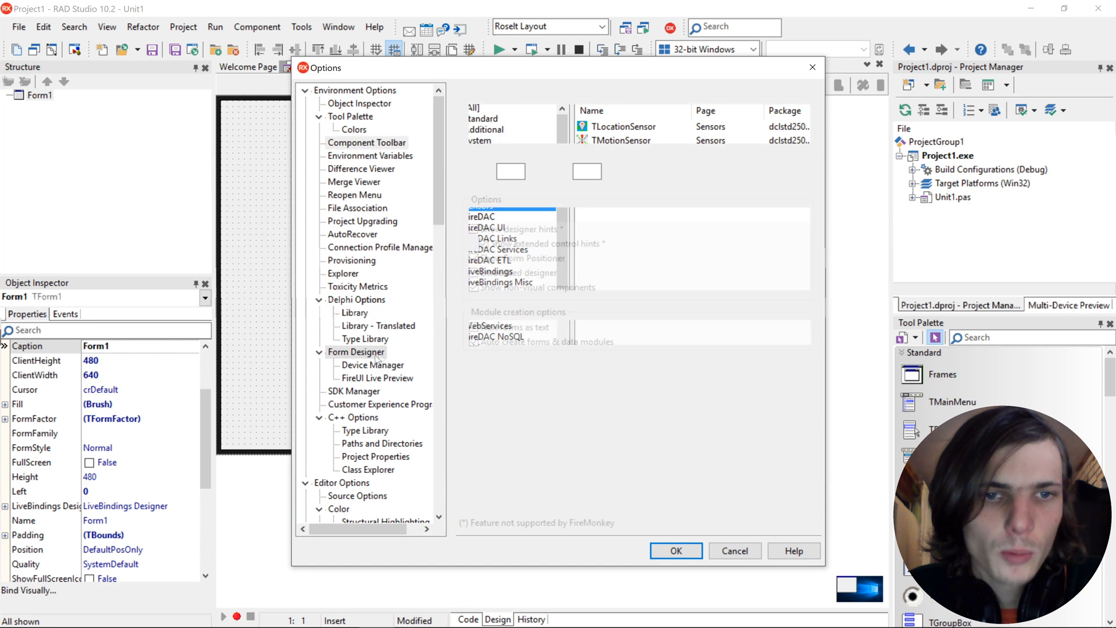
Edit the Form Designer grid size values and apply the options.
click(355, 351)
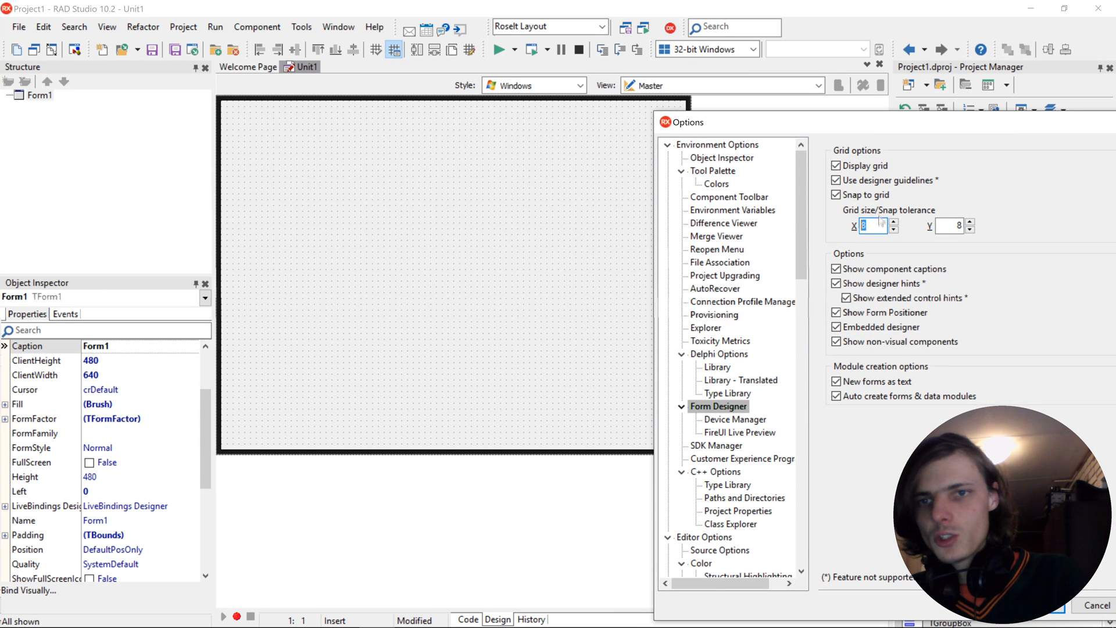
text(0)
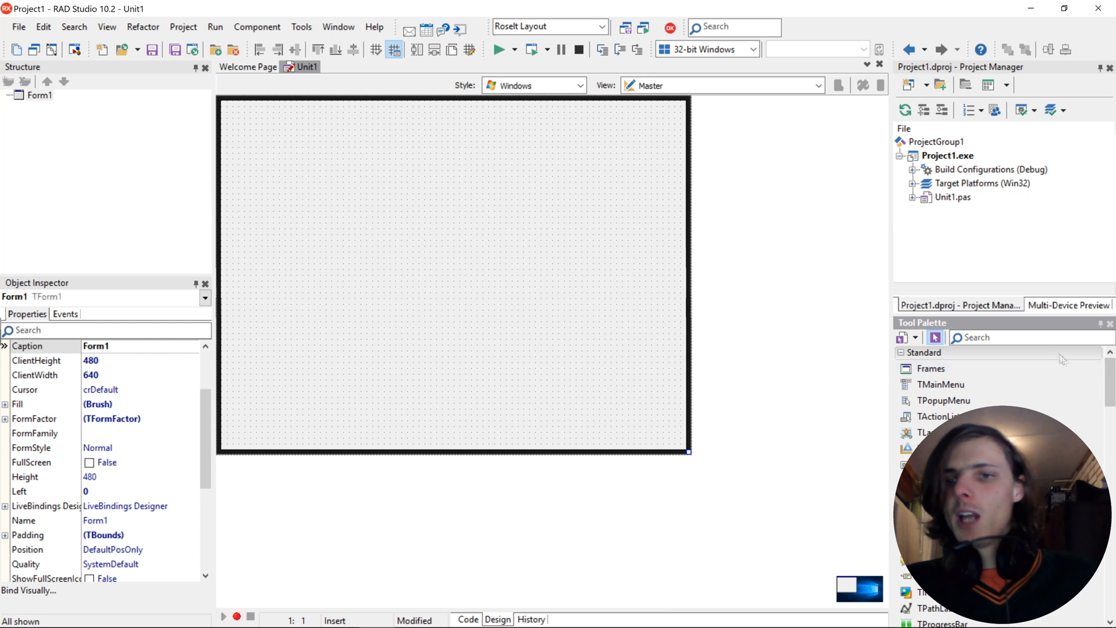
Add a TButton to Form1 and drag Button1 toward the form's upper left.
text(Butt)
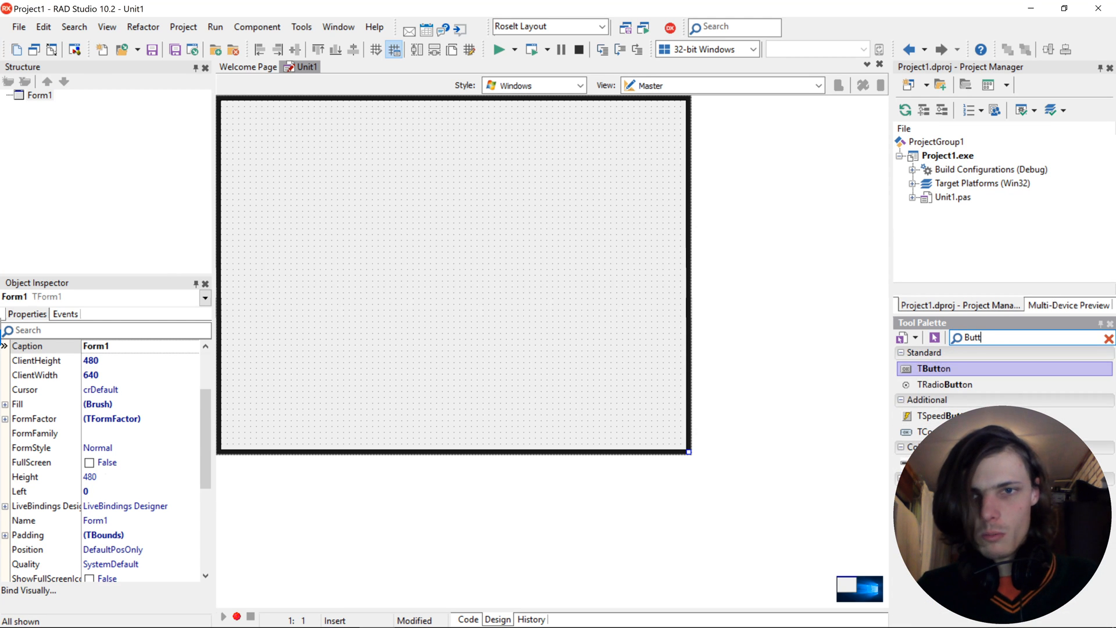
double_click(936, 369)
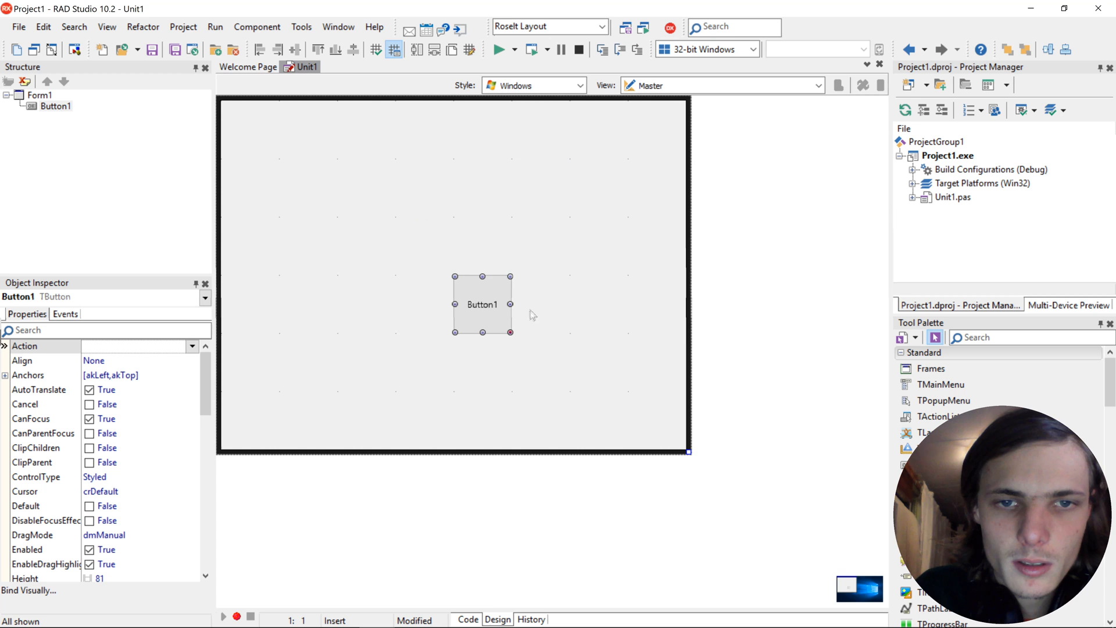
drag(482, 303, 366, 245)
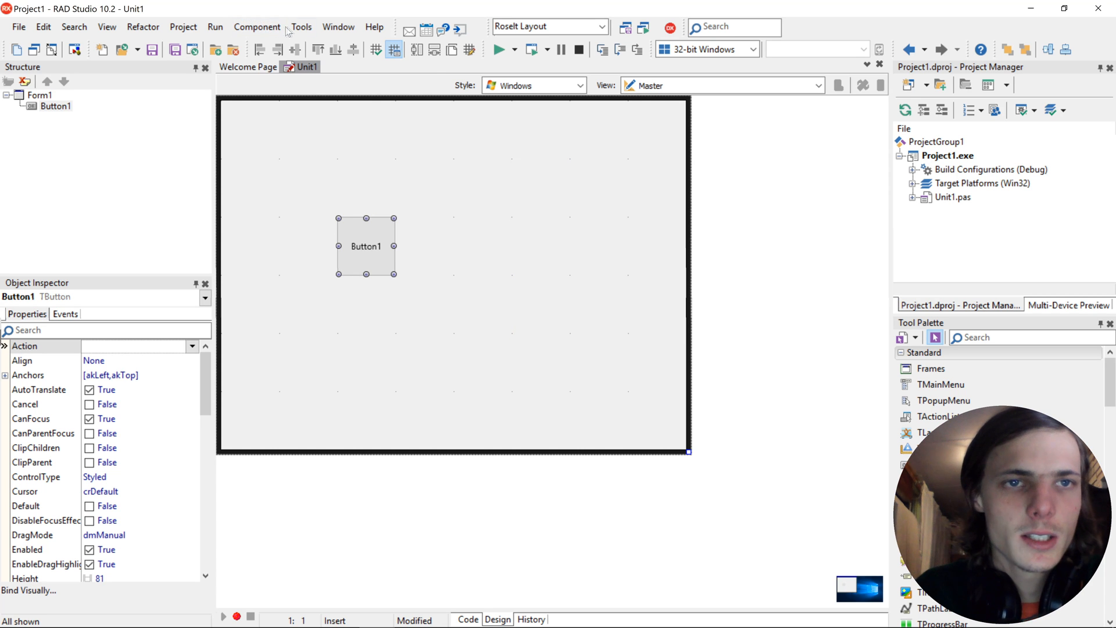
mouse_move(543, 173)
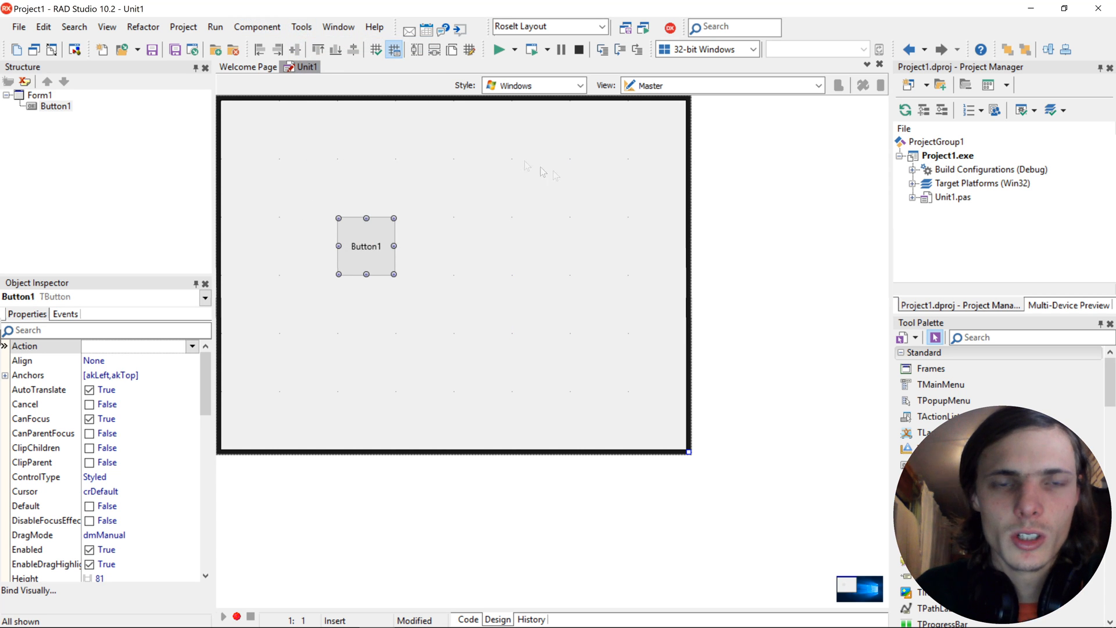
mouse_move(354, 345)
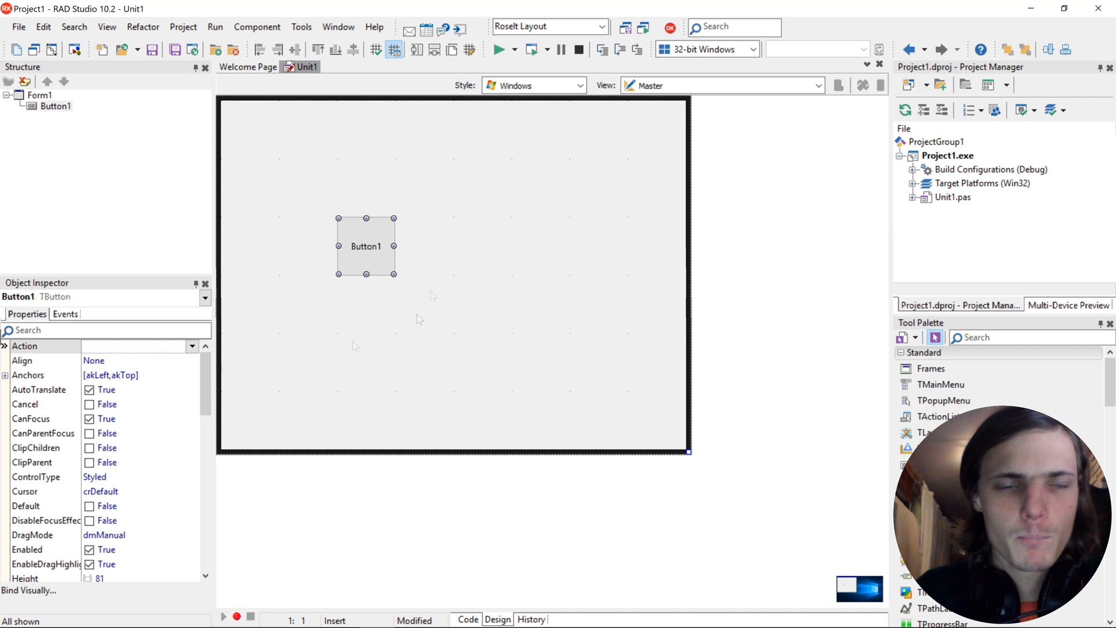
mouse_move(383, 266)
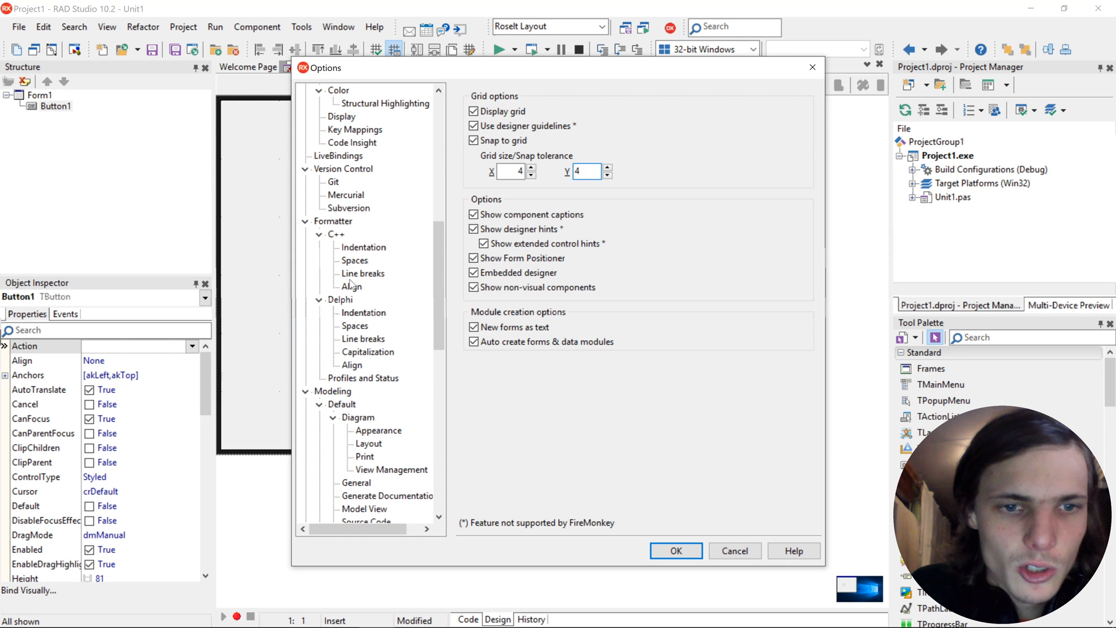
Show the Delphi formatter's Indentation page and edit the continuation indent value.
click(363, 313)
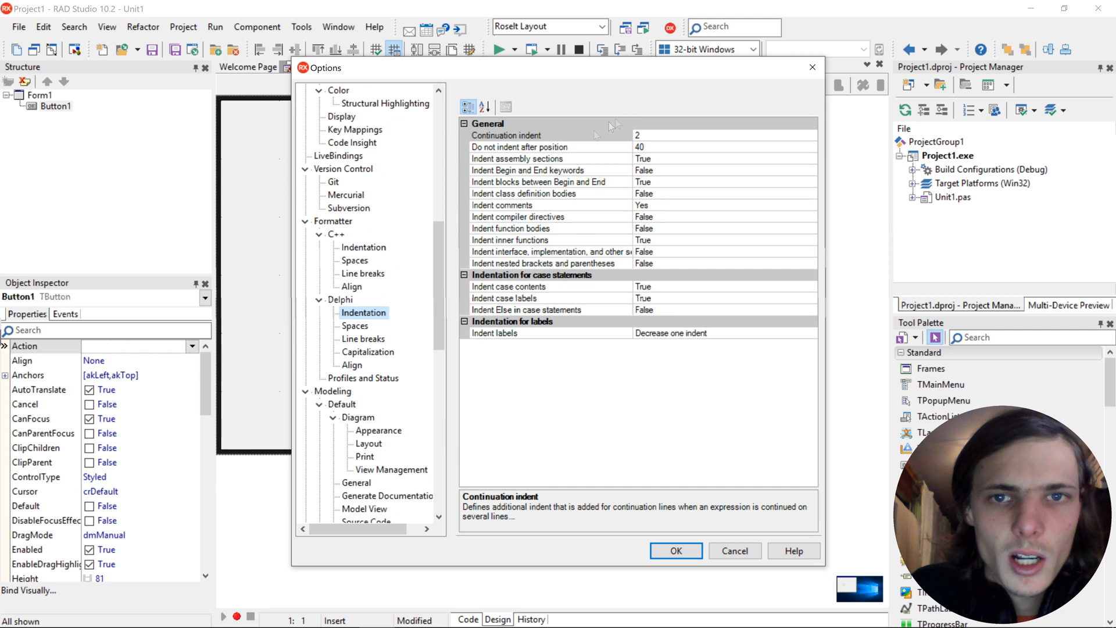
click(505, 135)
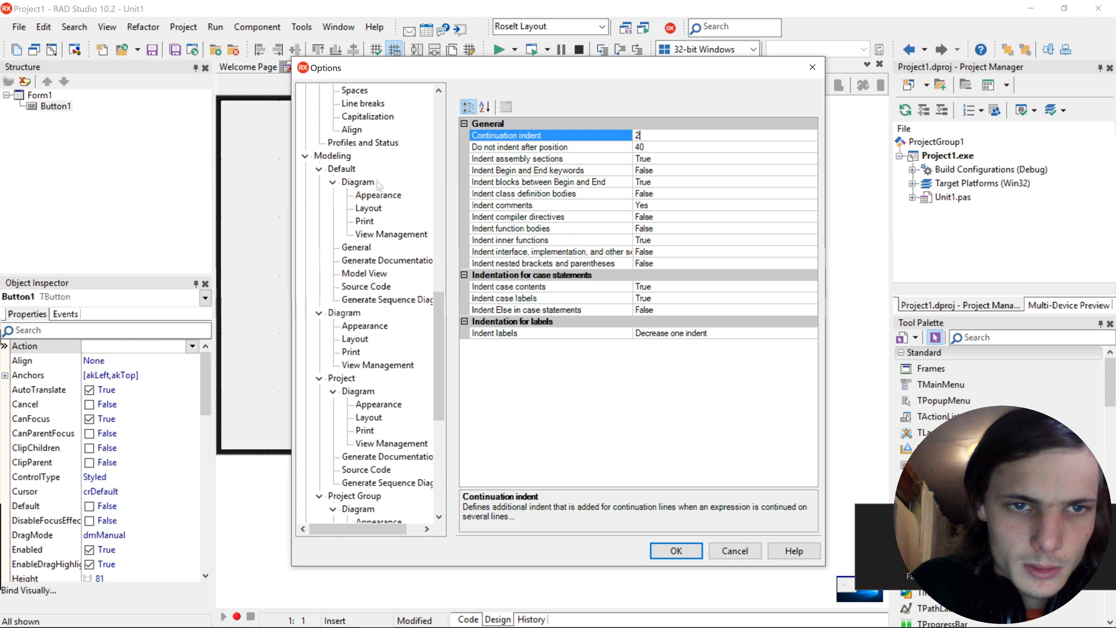
scroll(down, 3)
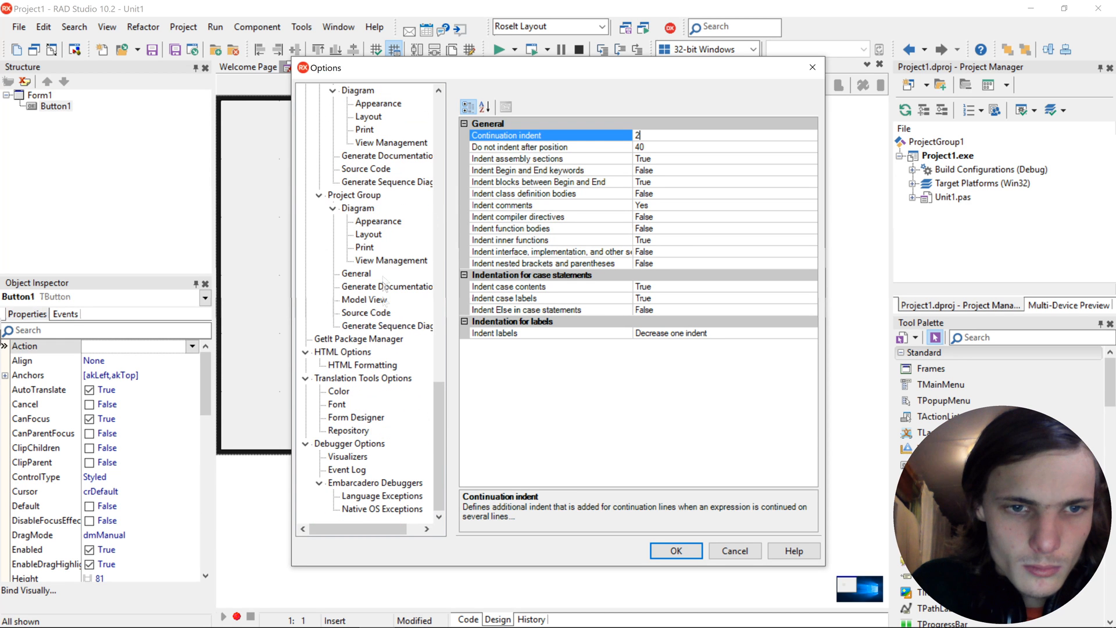
Browse Translation Tools Color and Delphi Align, then show Source Options with block indent and tab stops 2.
click(337, 391)
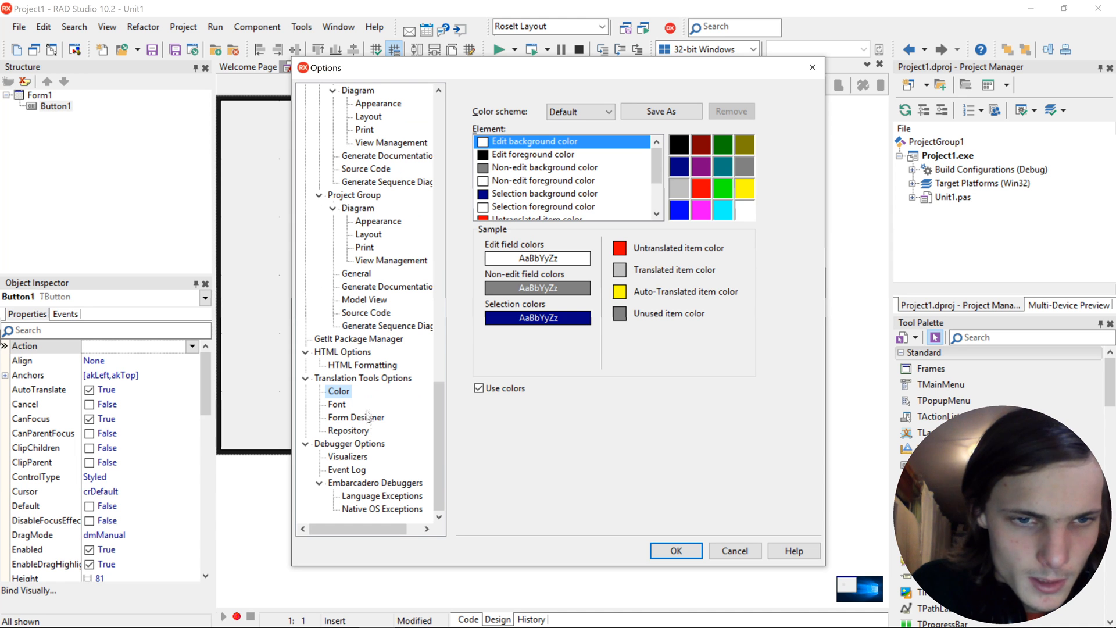
mouse_move(383, 313)
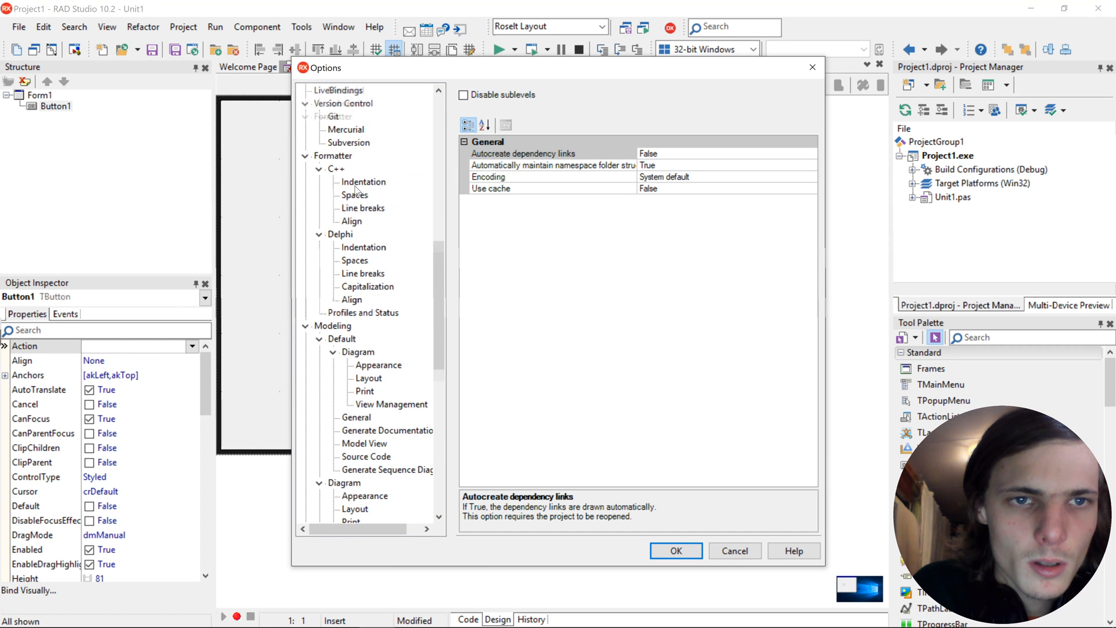
click(363, 351)
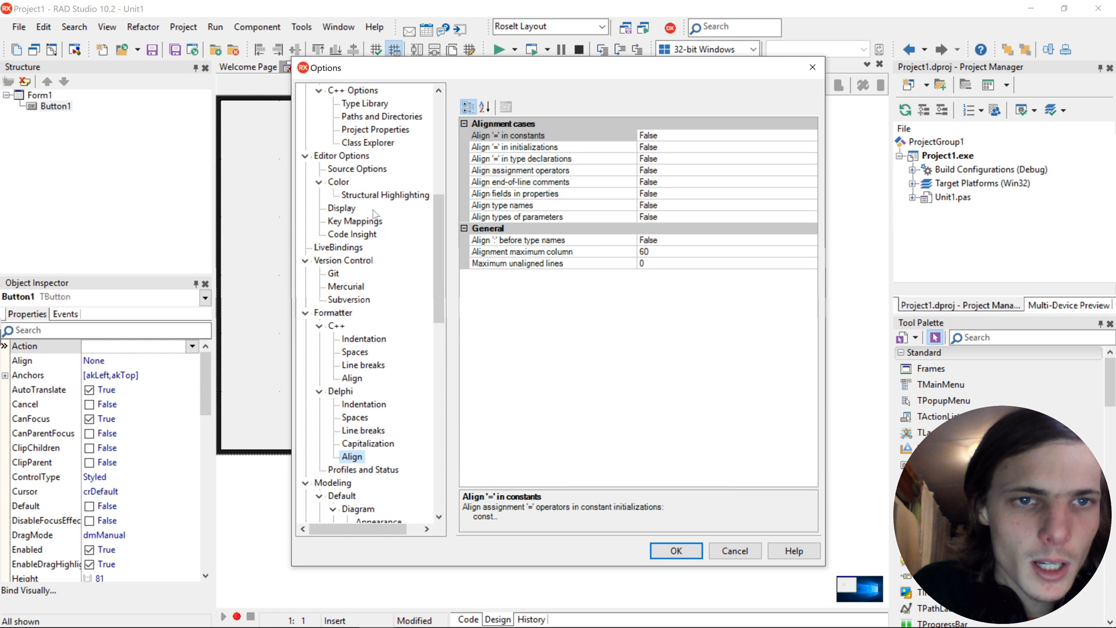
click(357, 169)
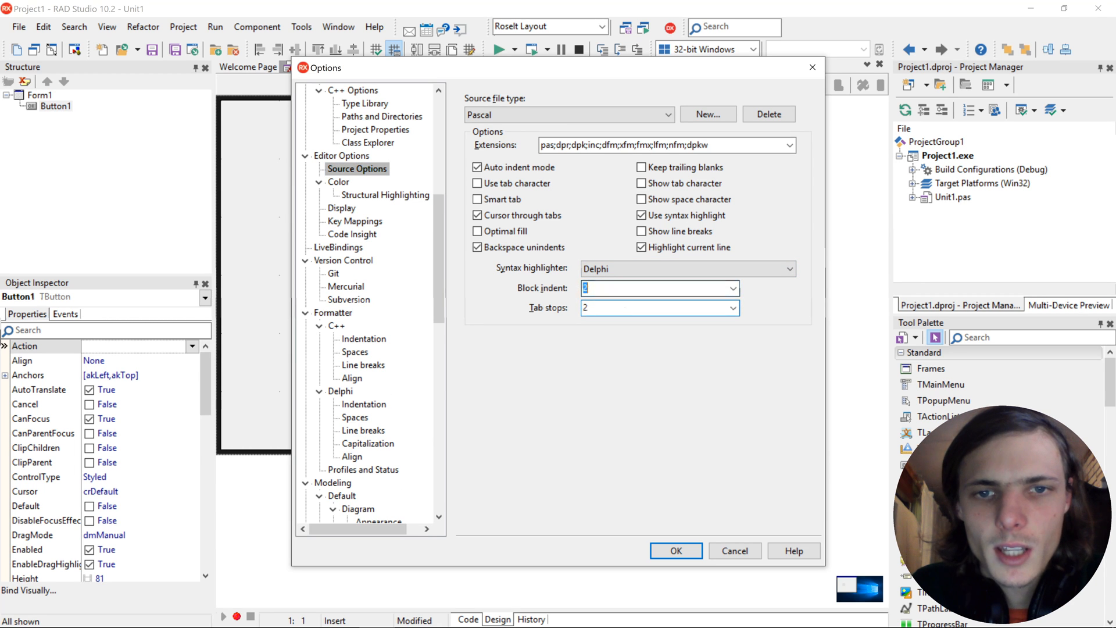
Apply the Classic colour SpeedSetting to the code editor via Editor Options > Color.
click(339, 183)
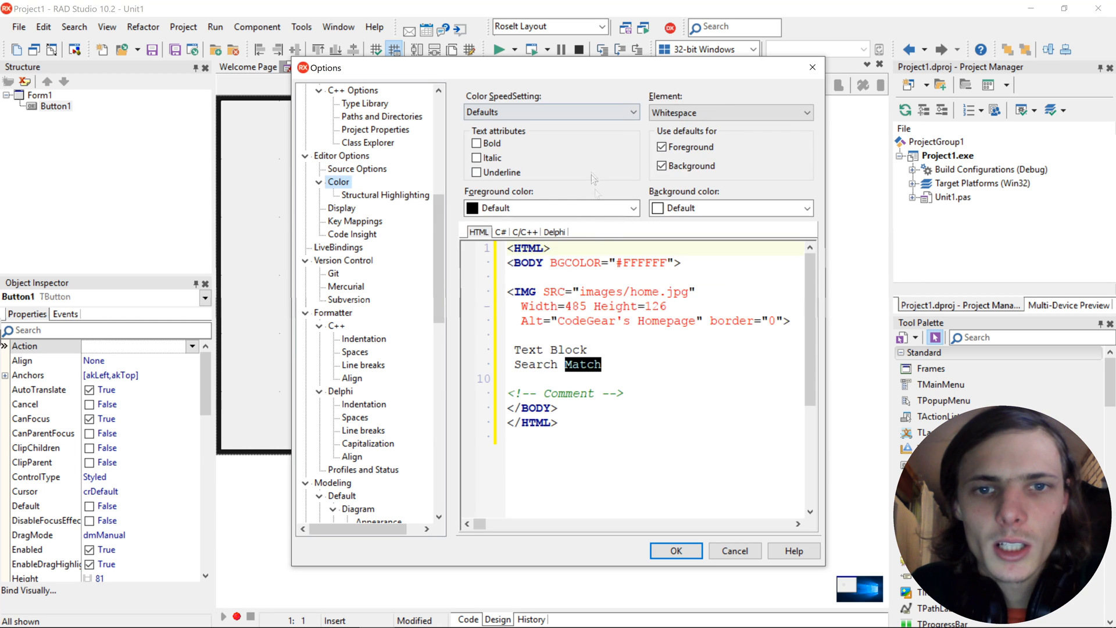
click(554, 231)
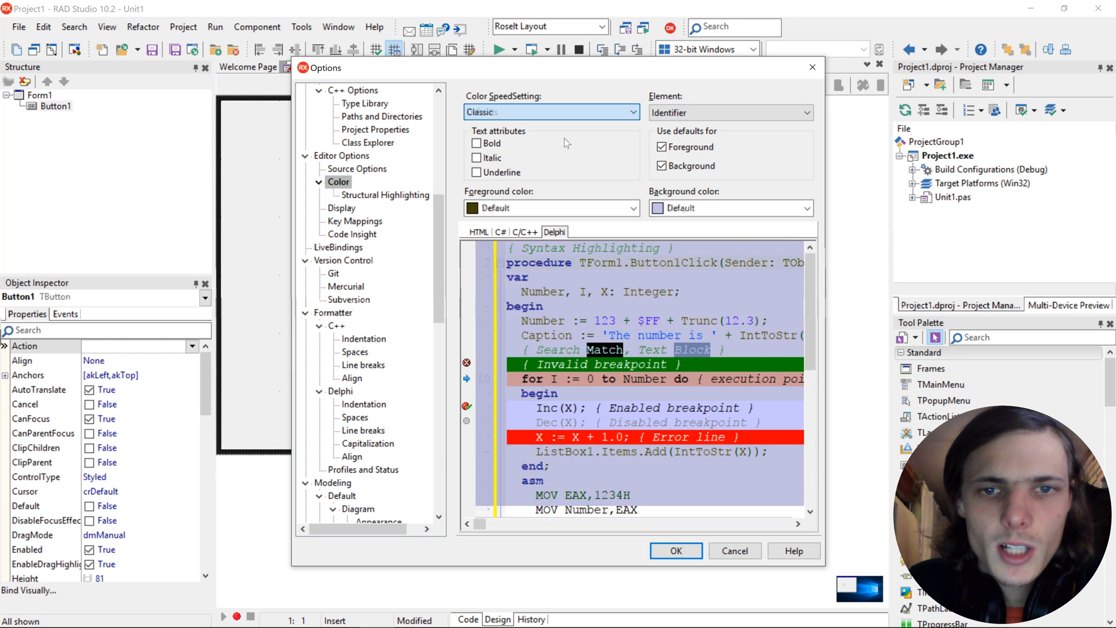
click(674, 550)
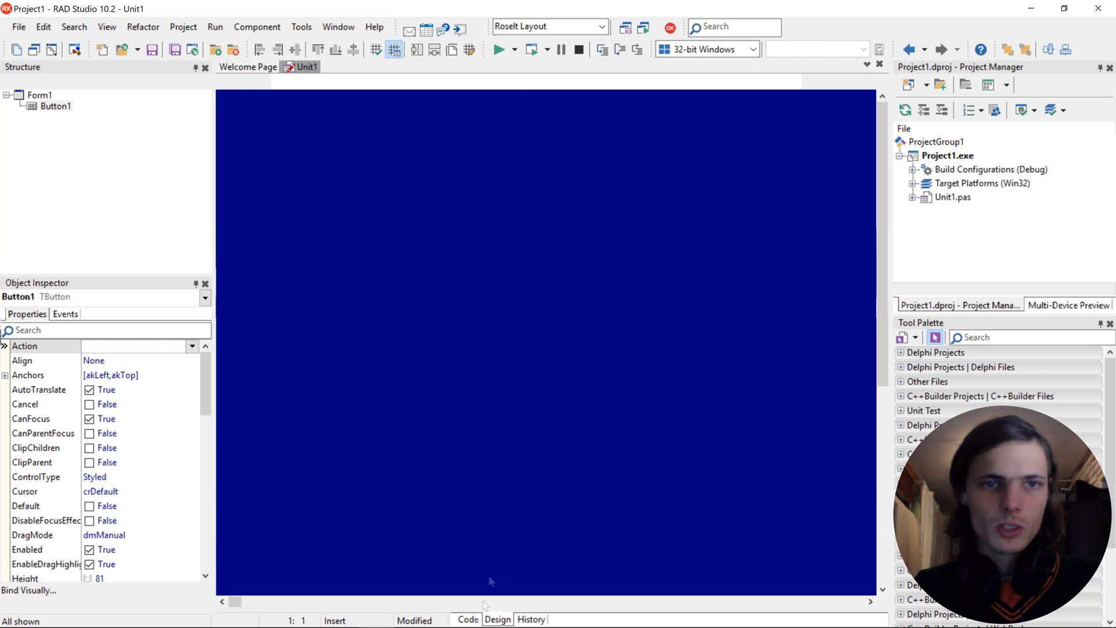
View Unit1's source in the Classic colours, then return to the editor colour options.
click(301, 27)
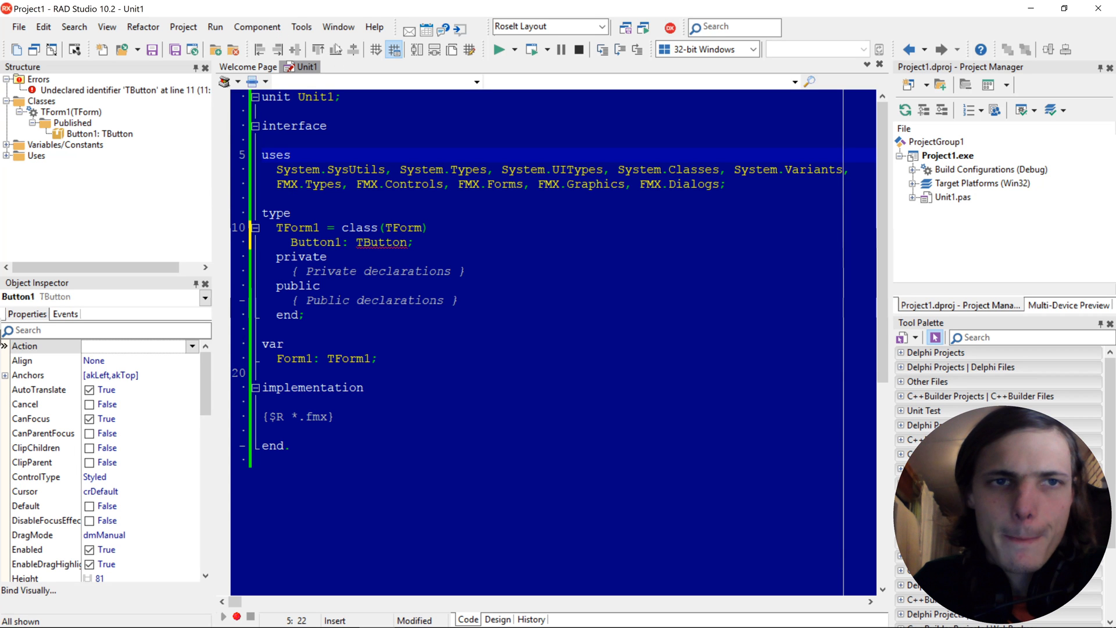
click(300, 26)
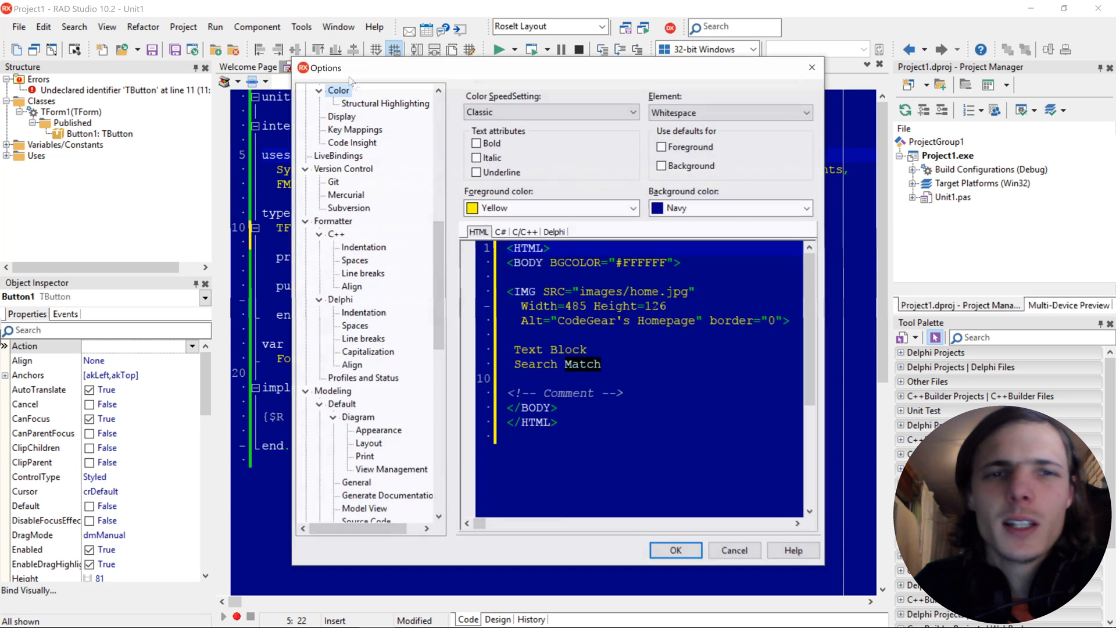
Restore the Defaults colour SpeedSetting and apply it.
click(552, 112)
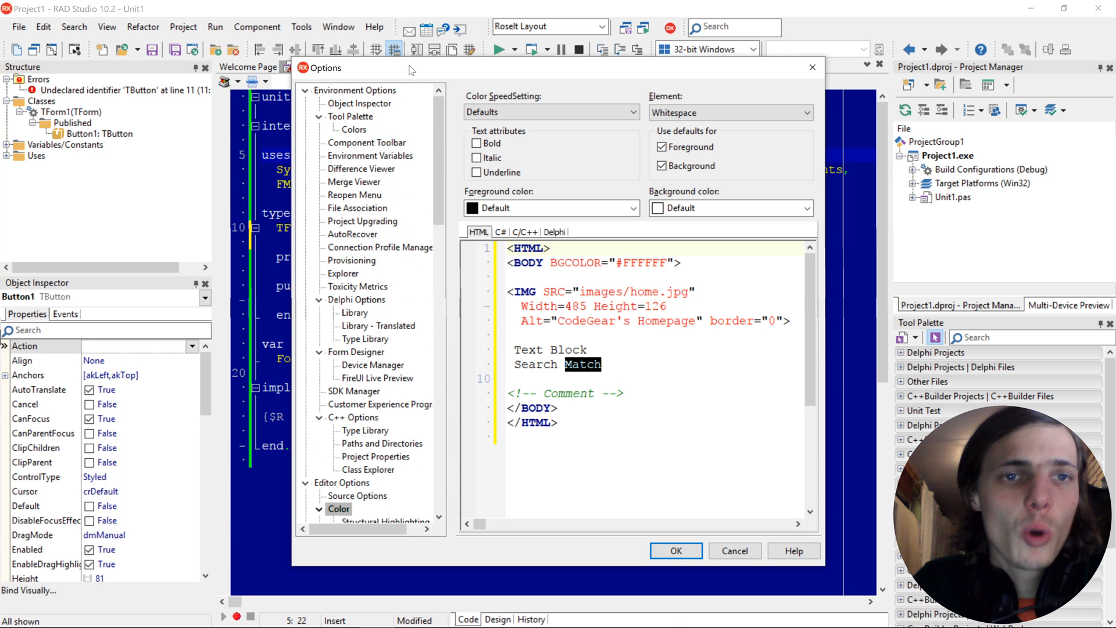
mouse_move(403, 90)
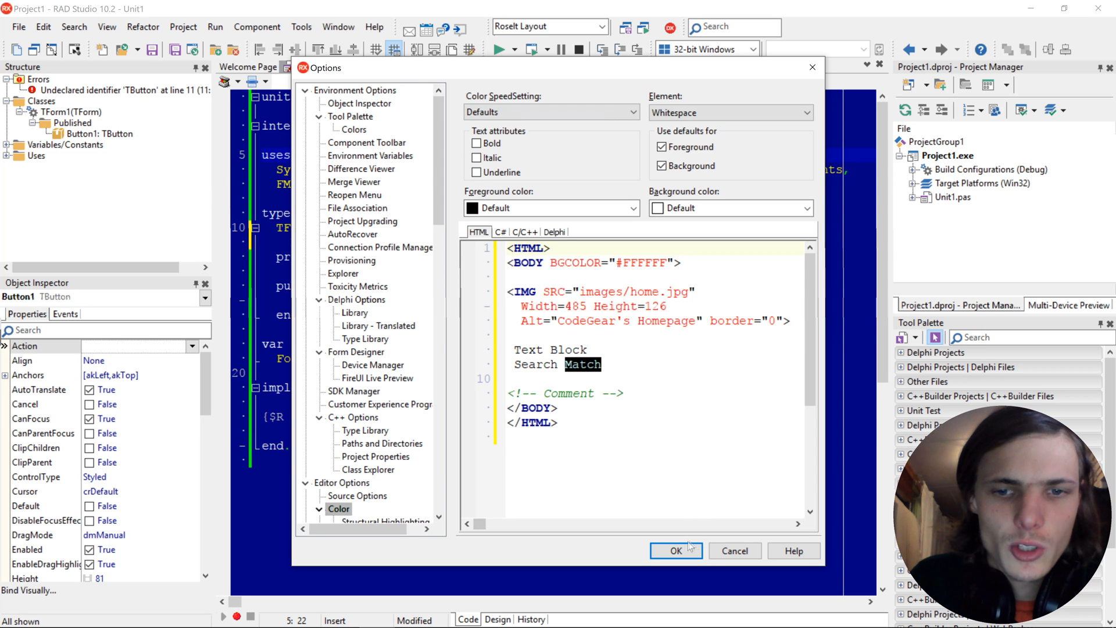
click(674, 550)
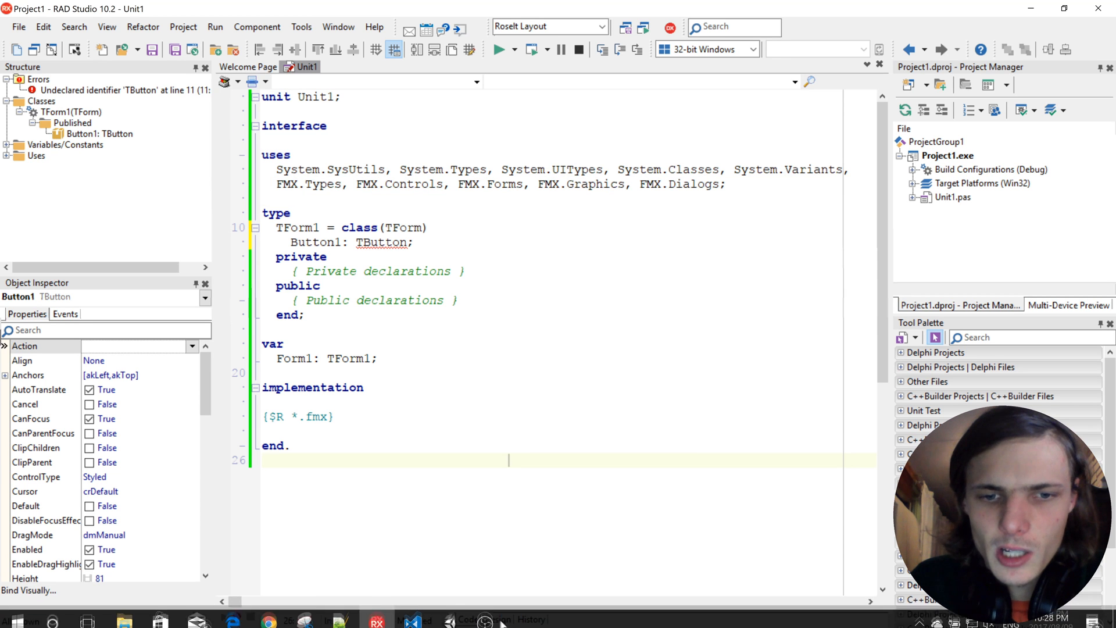
Back in the form designer, drag Button1 up near Form1's top edge.
click(497, 620)
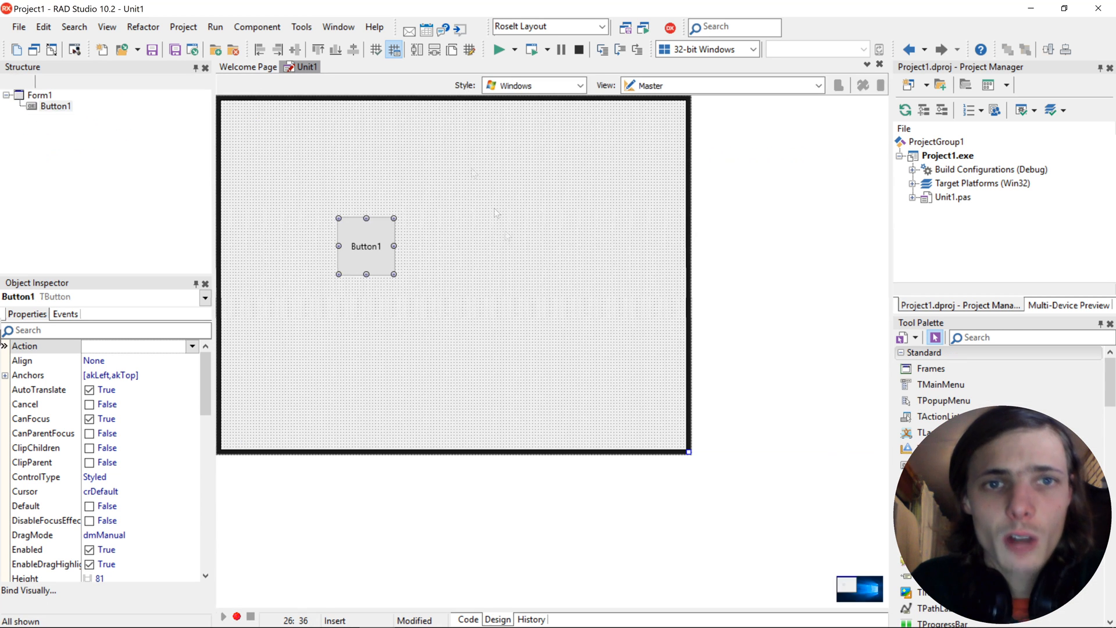
drag(366, 245, 474, 150)
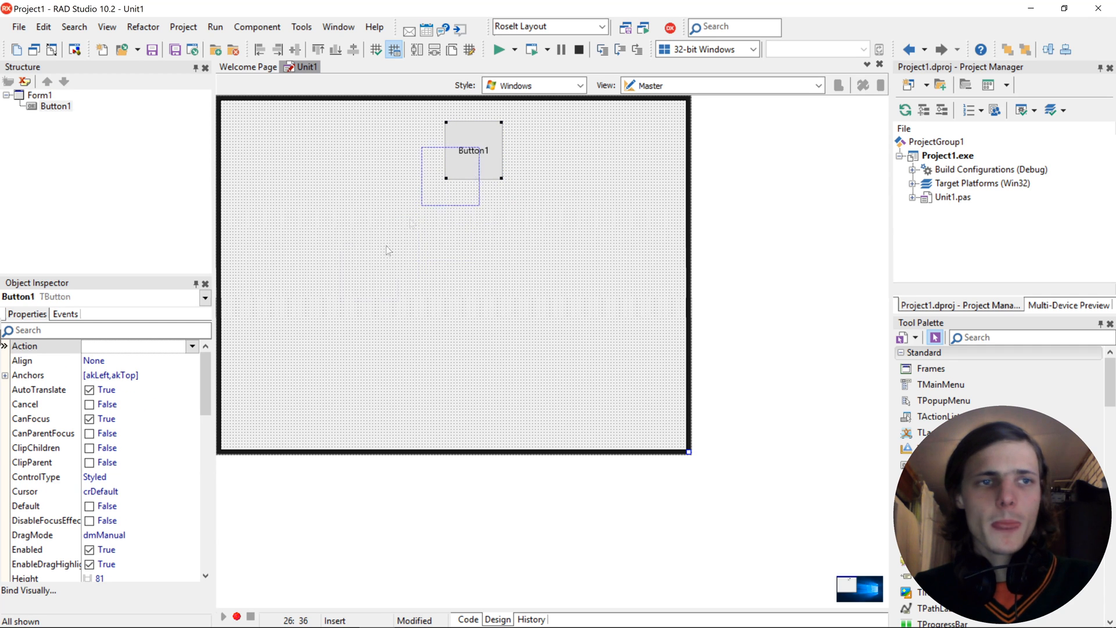